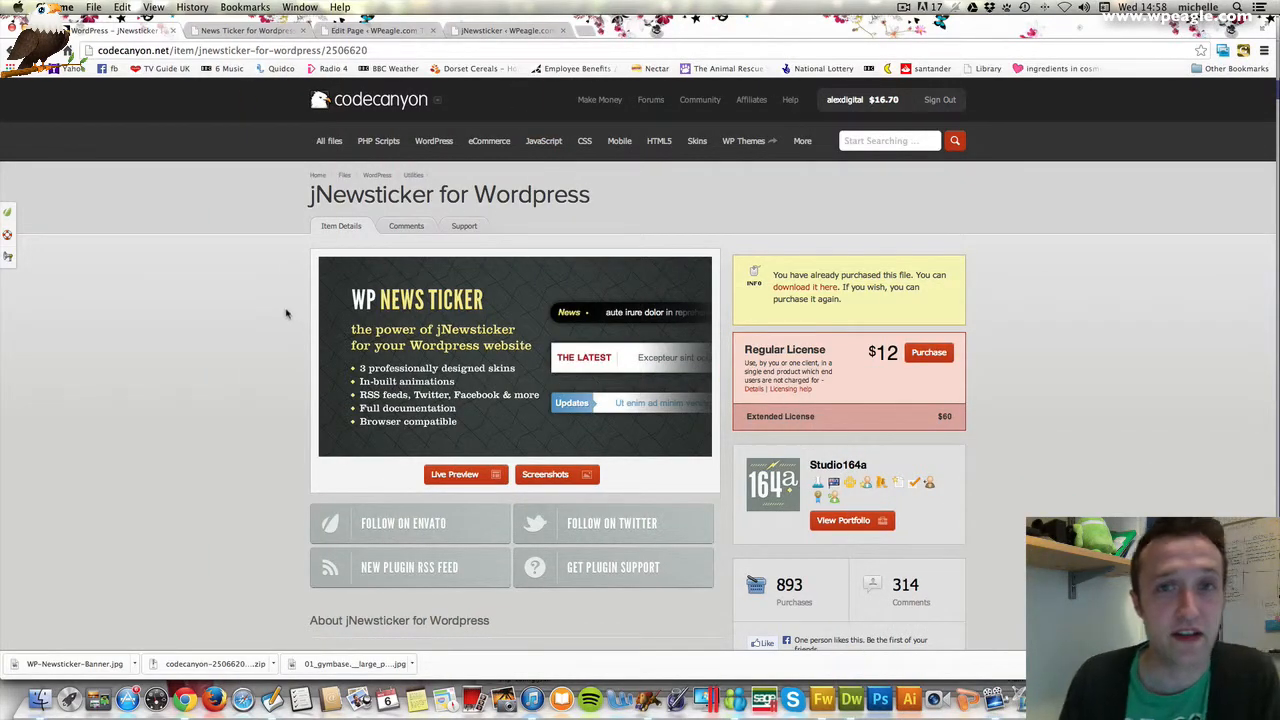
mouse_move(296, 310)
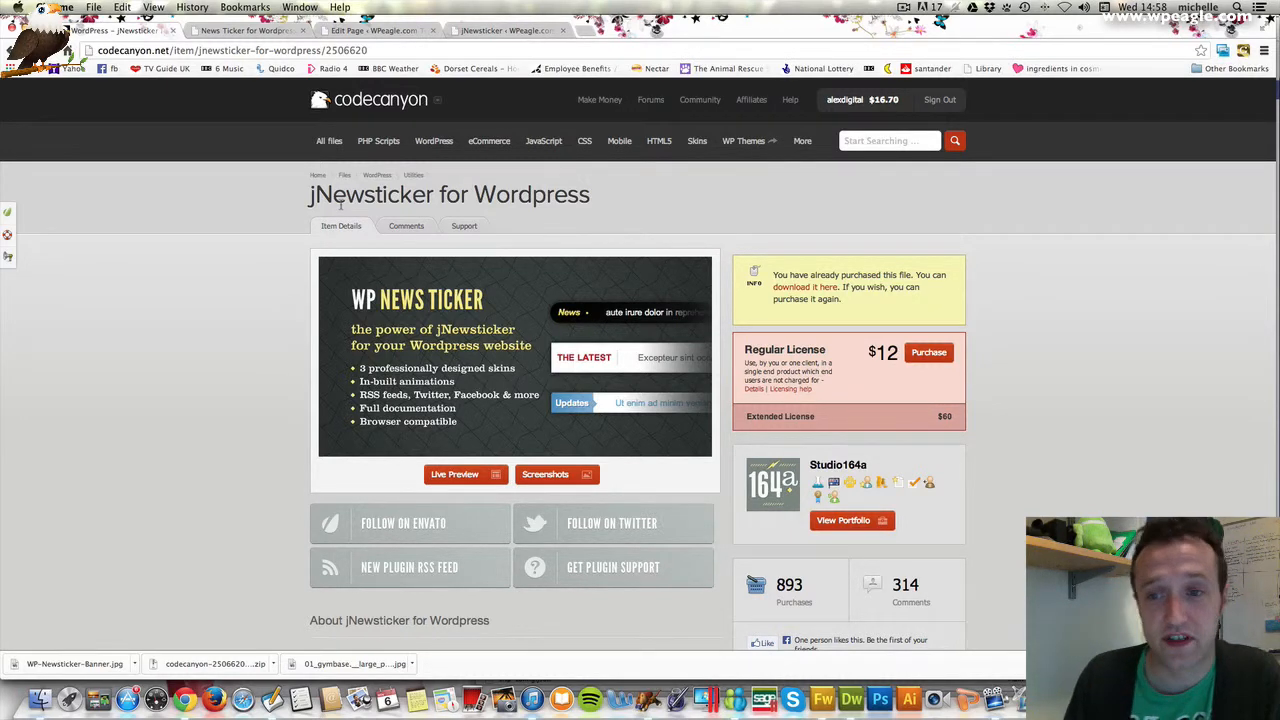
Scroll the test site's front page and open Page A from the navigation menu.
scroll("down", 3)
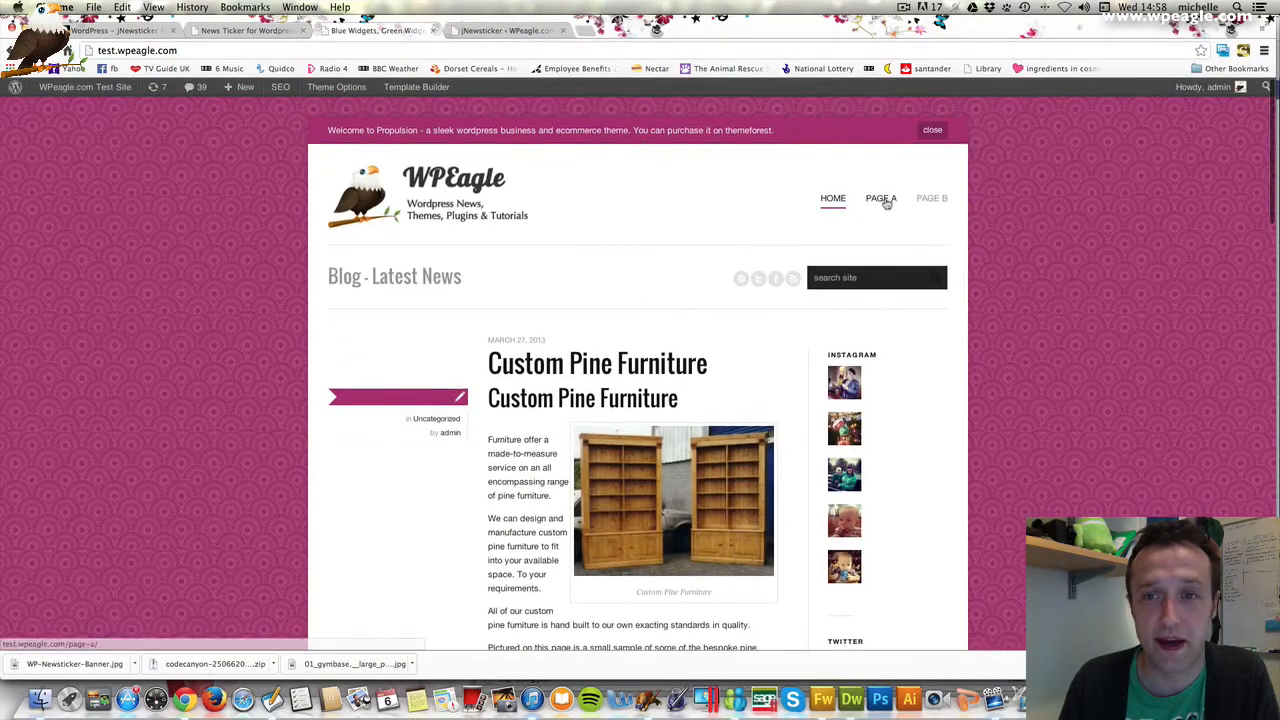
left_click(881, 198)
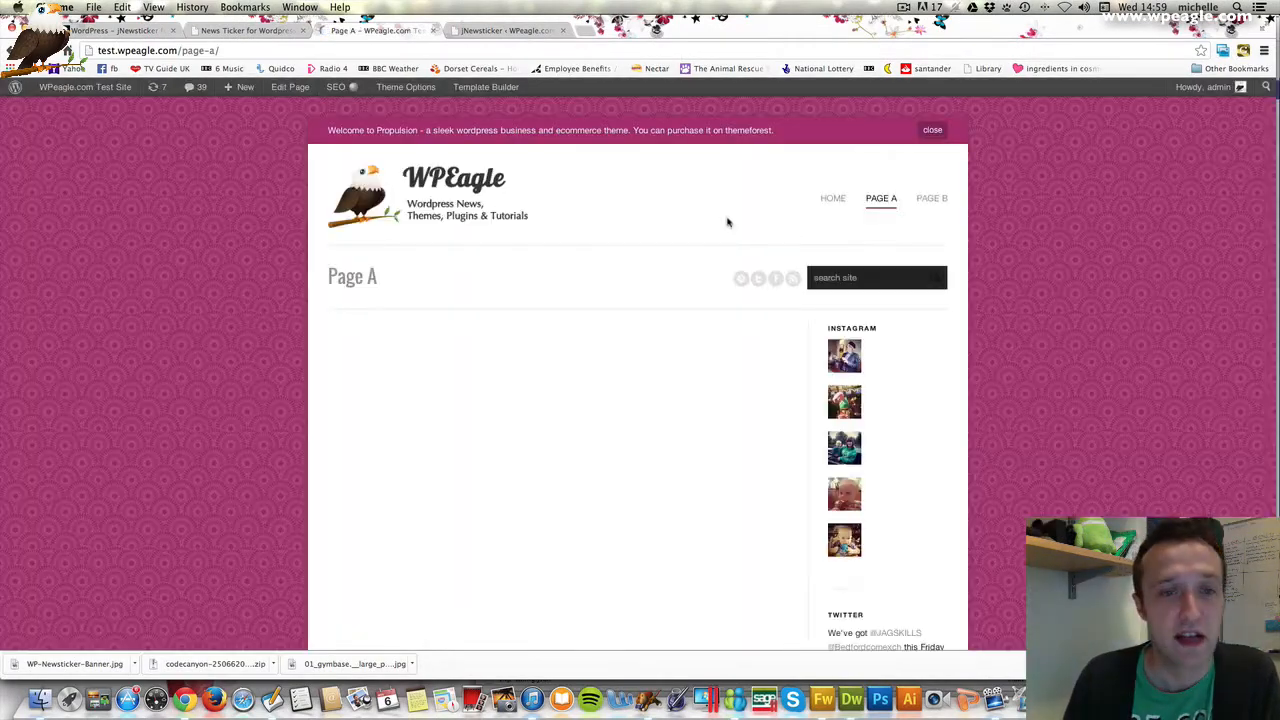
mouse_move(785, 340)
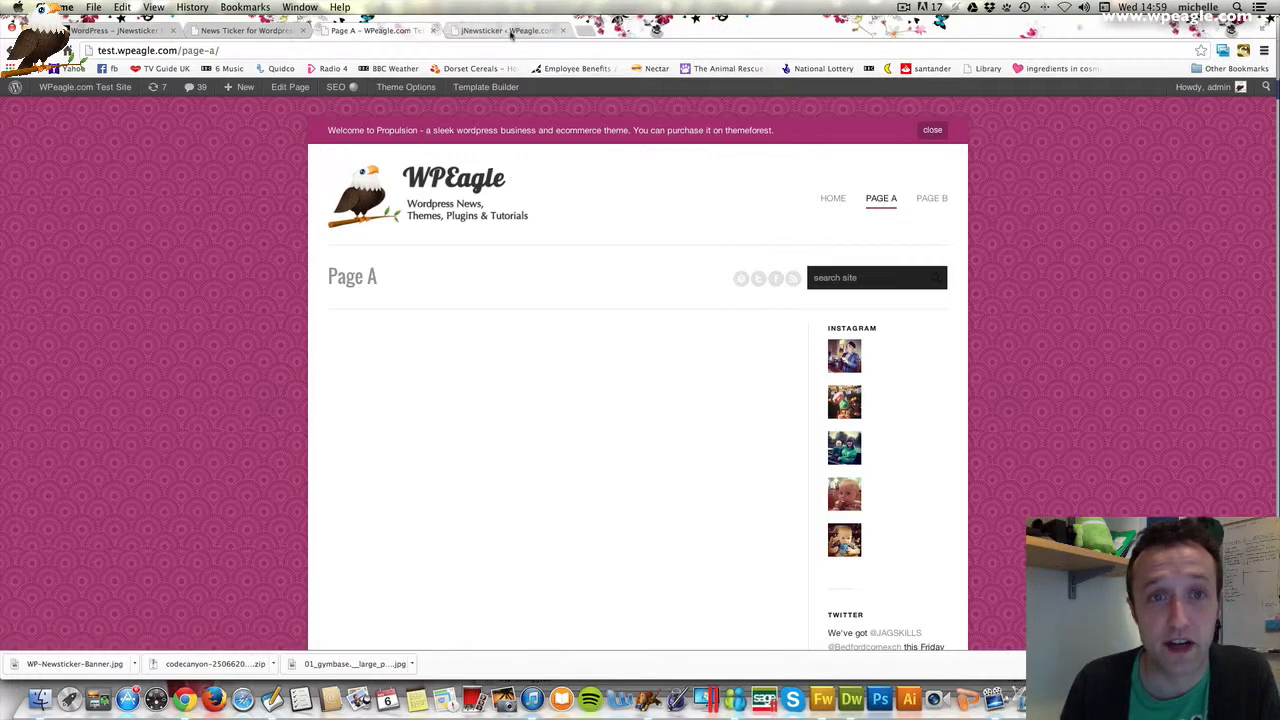
Switch to the jNewsticker admin tab, scroll through it, and reload the Settings > jNewsticker page.
left_click(507, 30)
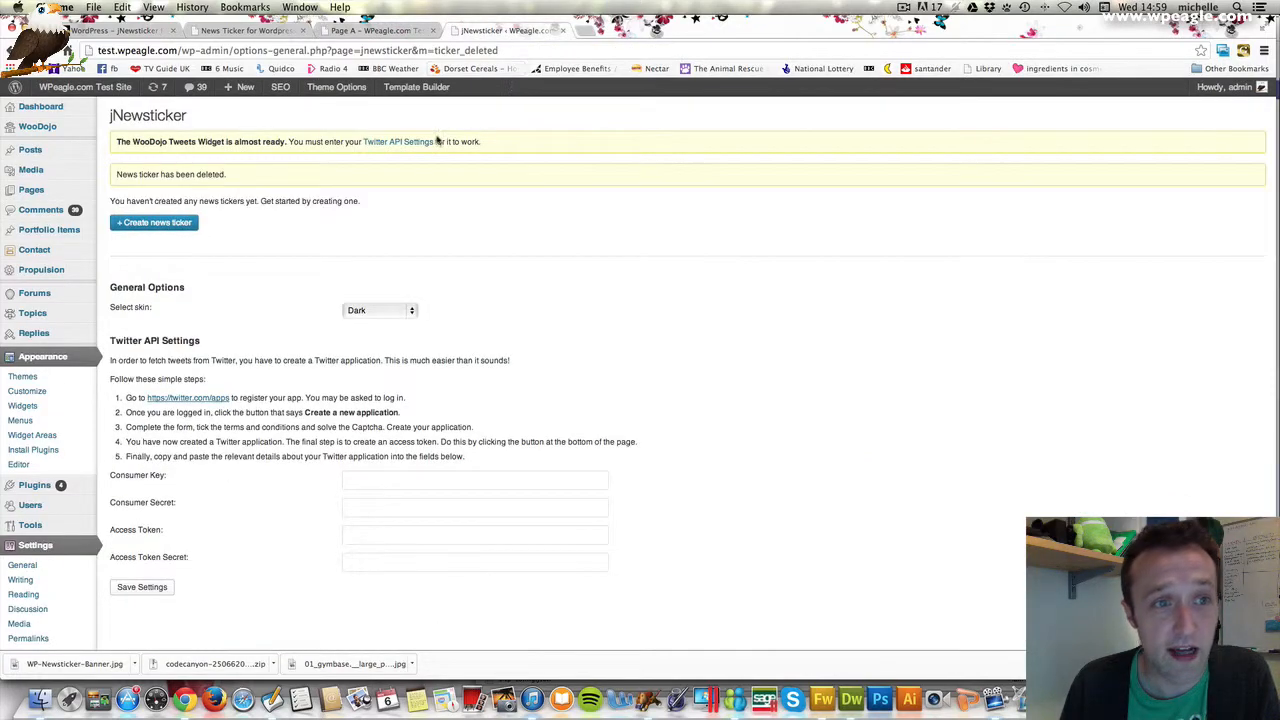
scroll("down", 3)
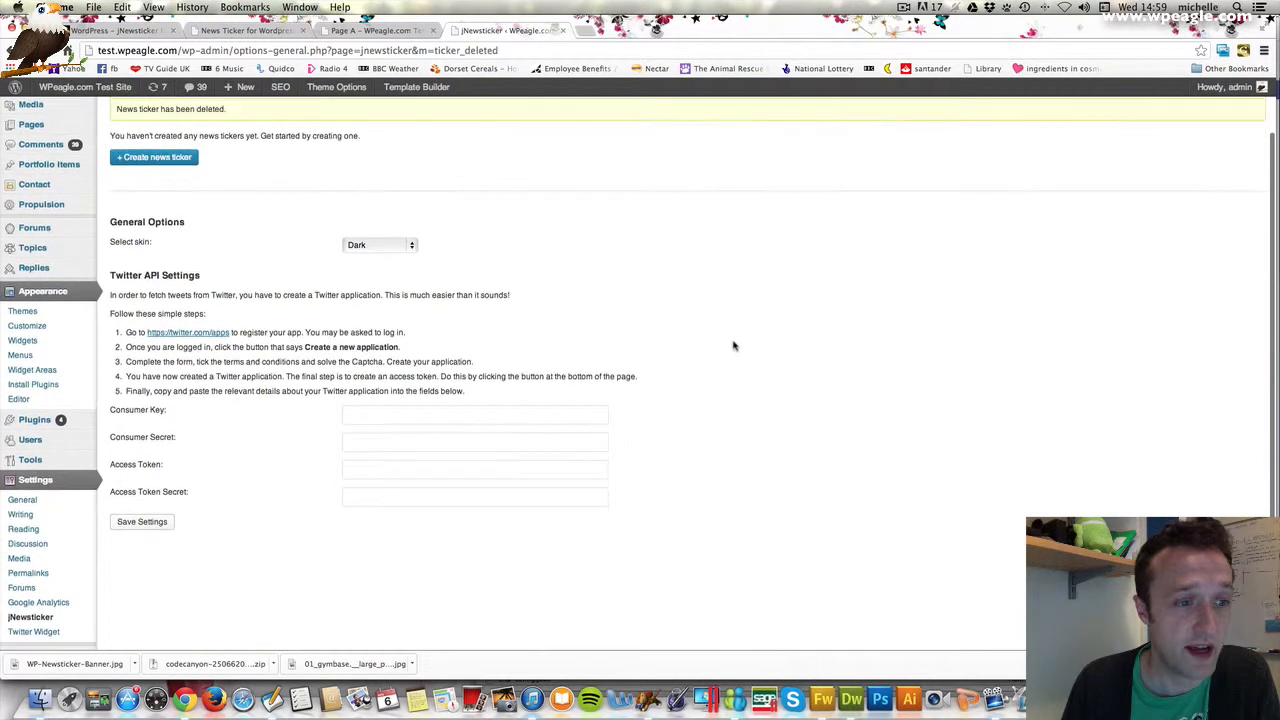
scroll("down", 3)
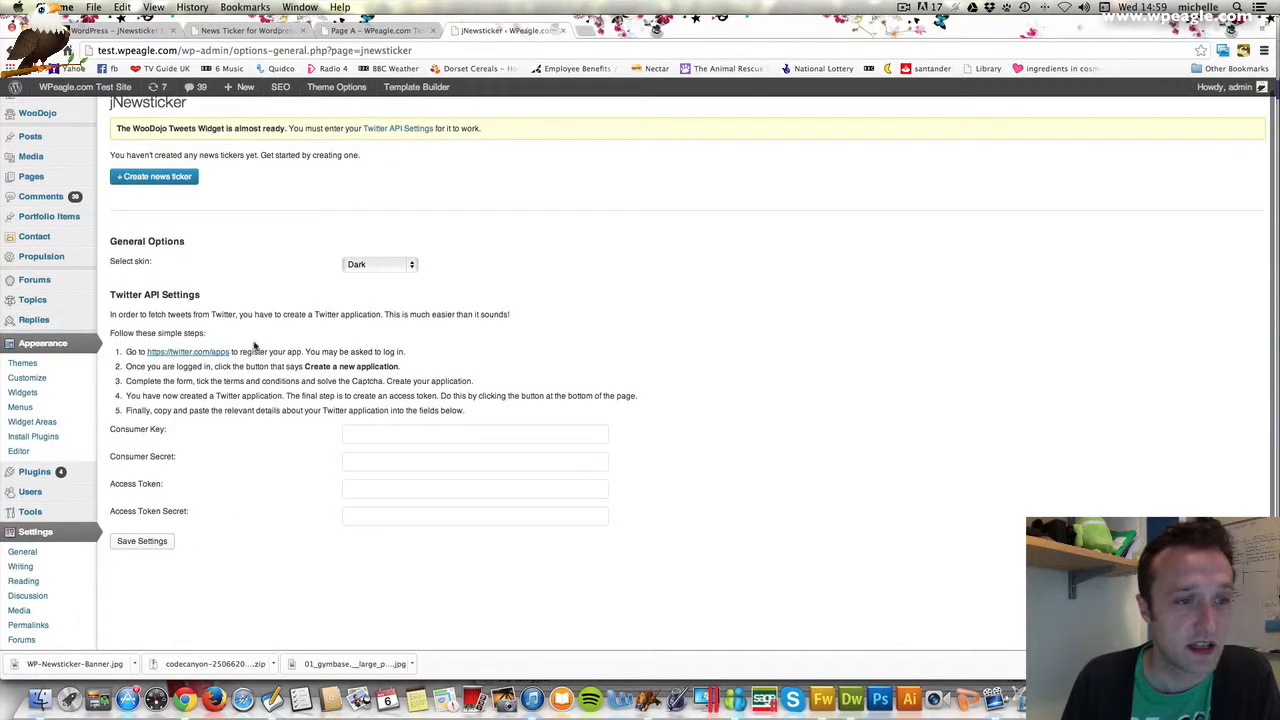
left_click(378, 264)
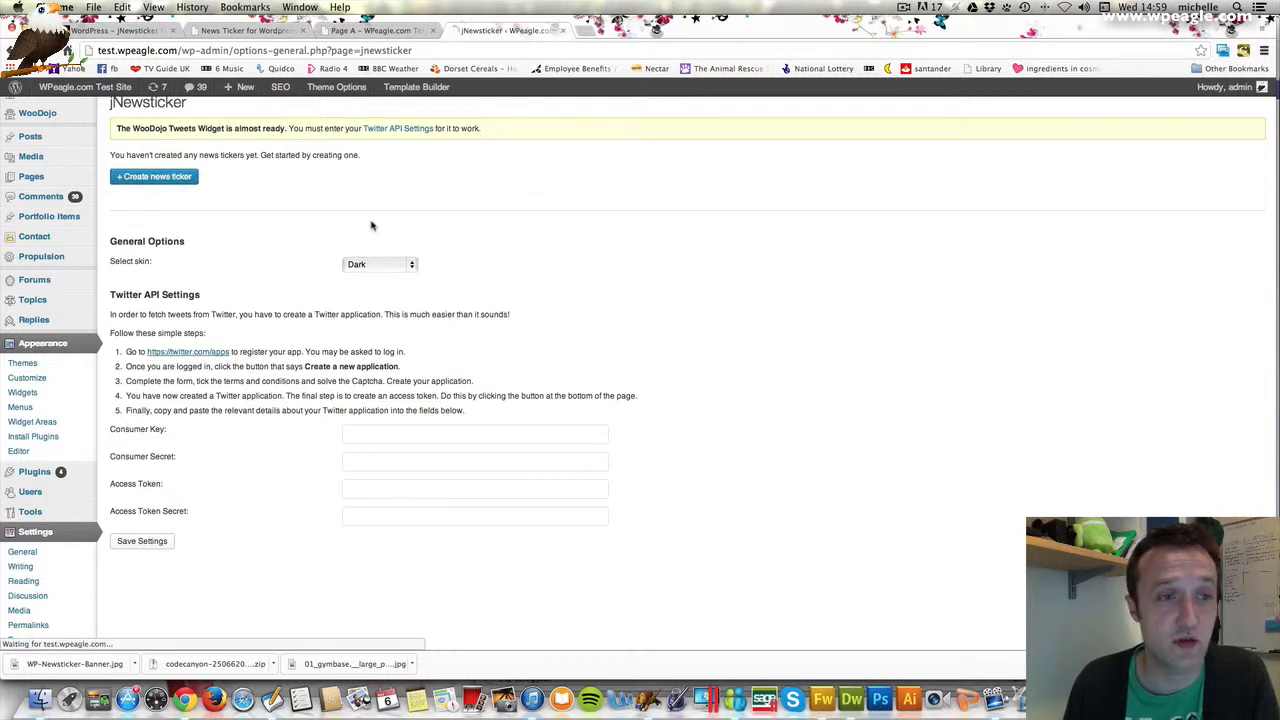
Create a new news ticker titled 'NEWS' using the Scroll animation.
left_click(154, 176)
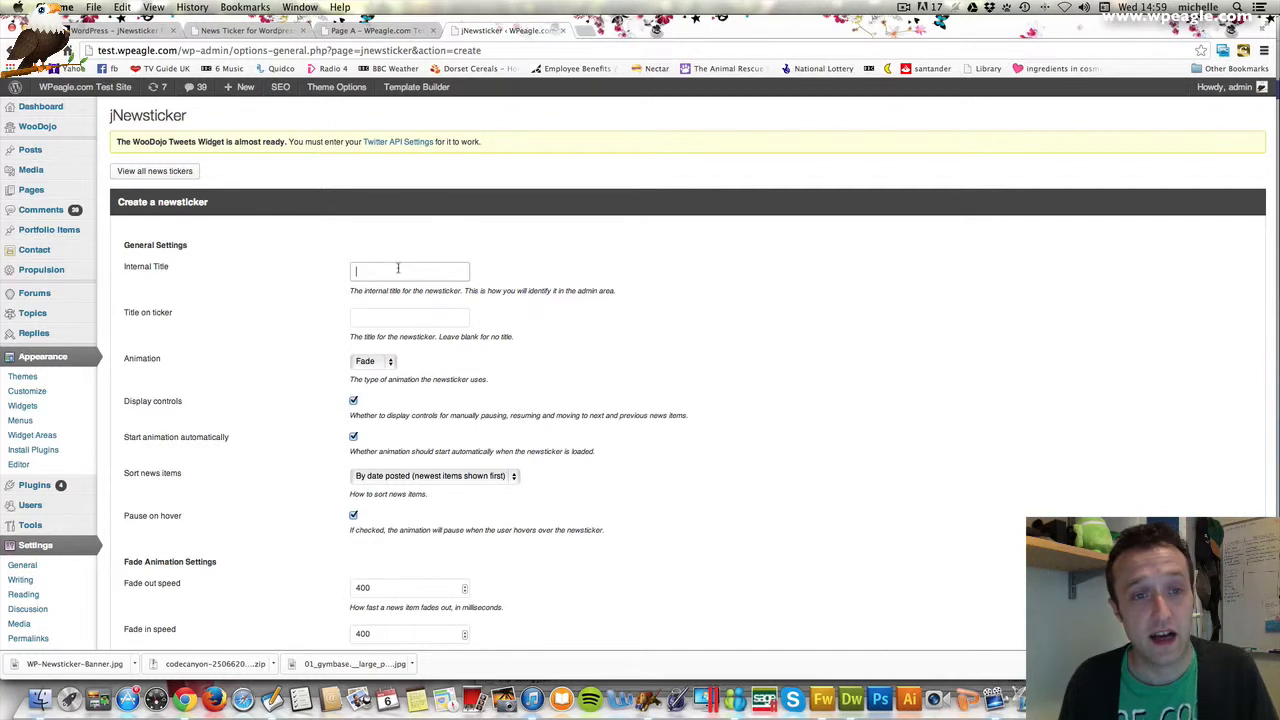
type("News")
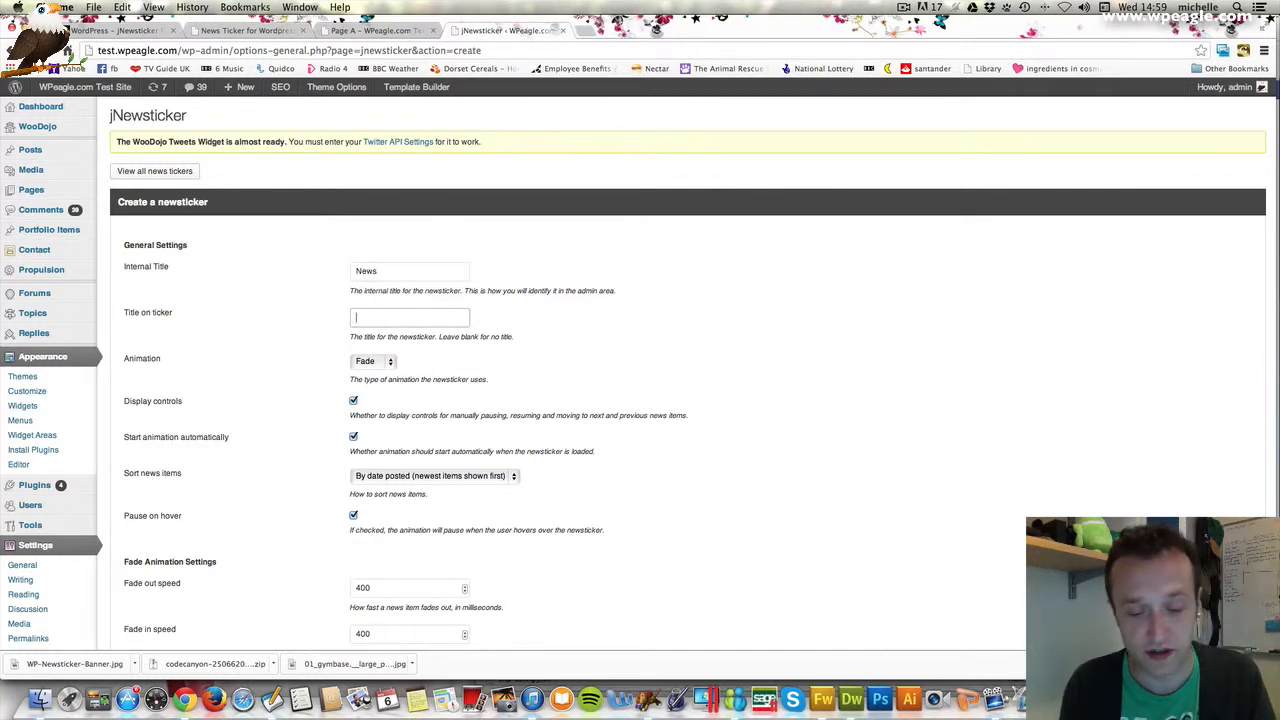
type("NEWS")
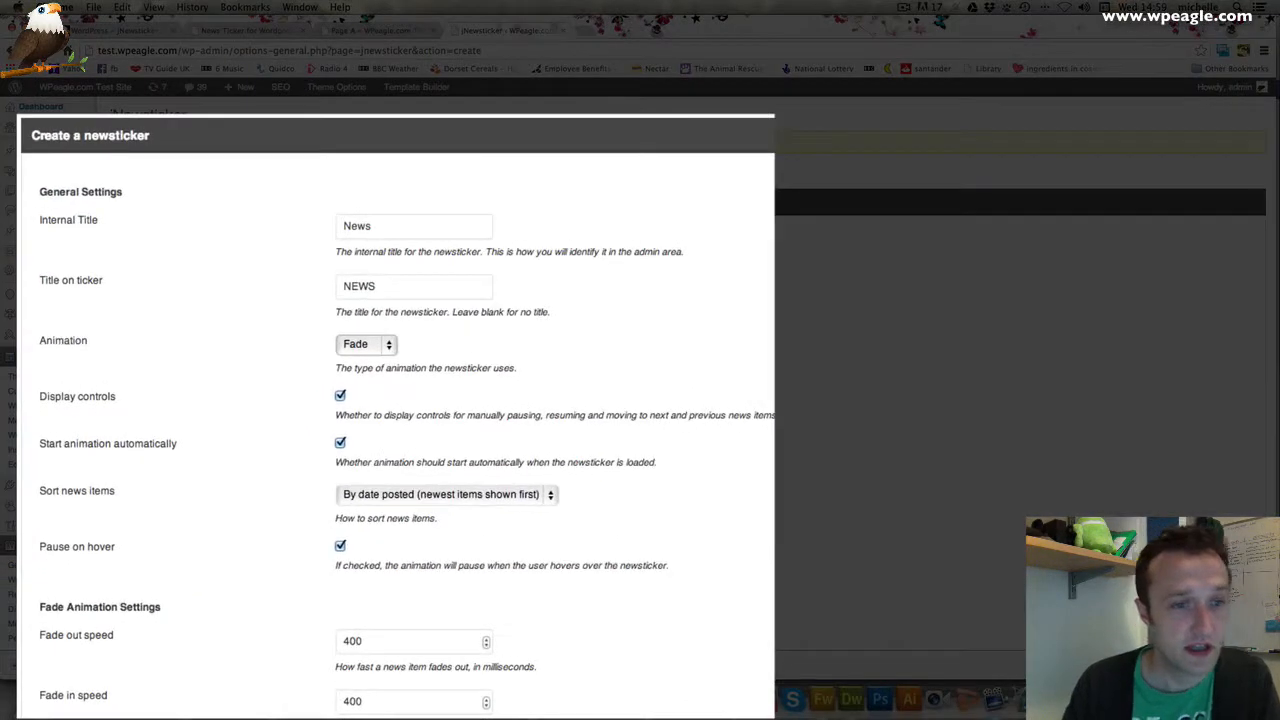
left_click(365, 344)
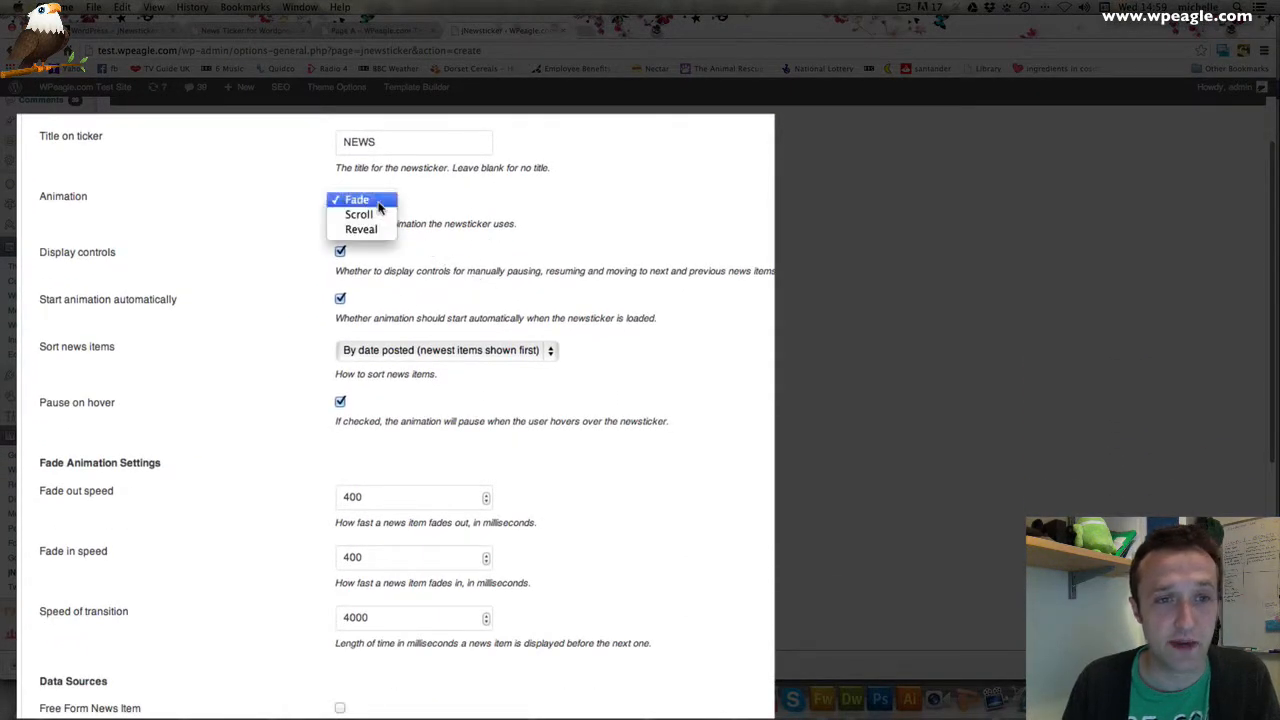
left_click(358, 214)
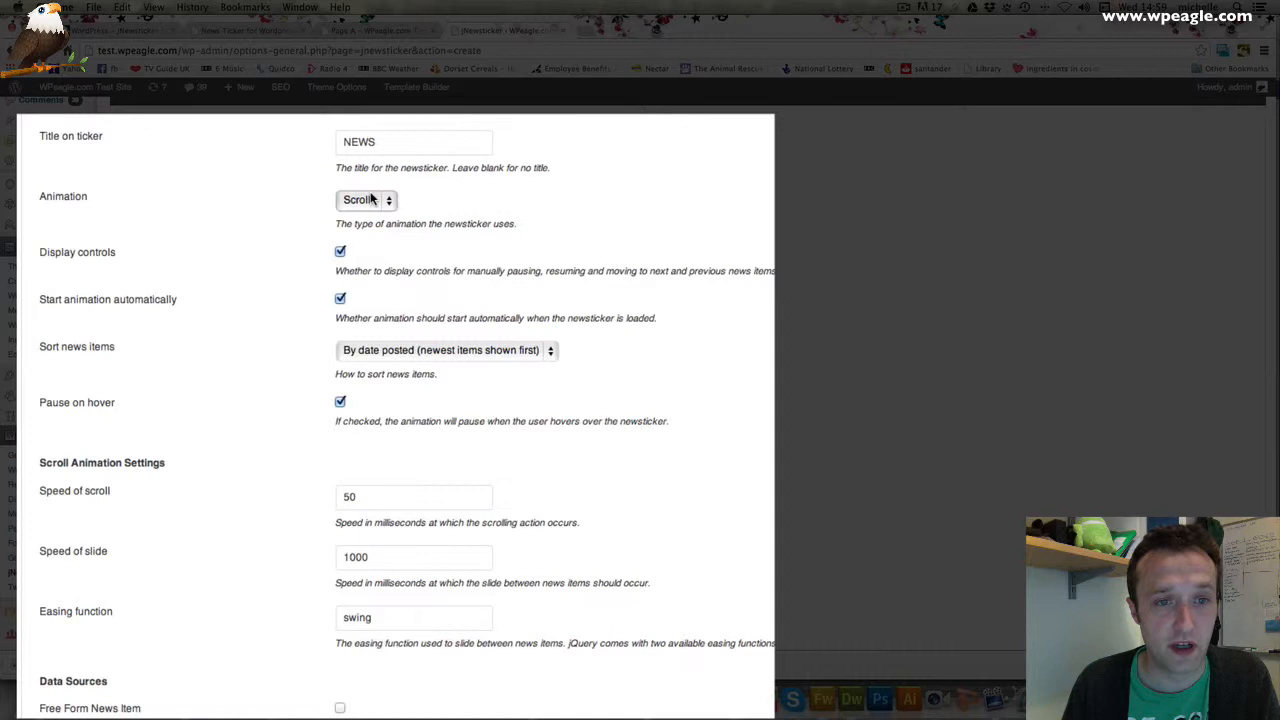
Add free-form item 'First News item' dated 11/06/2013 00:00 and save the ticker.
scroll("down", 3)
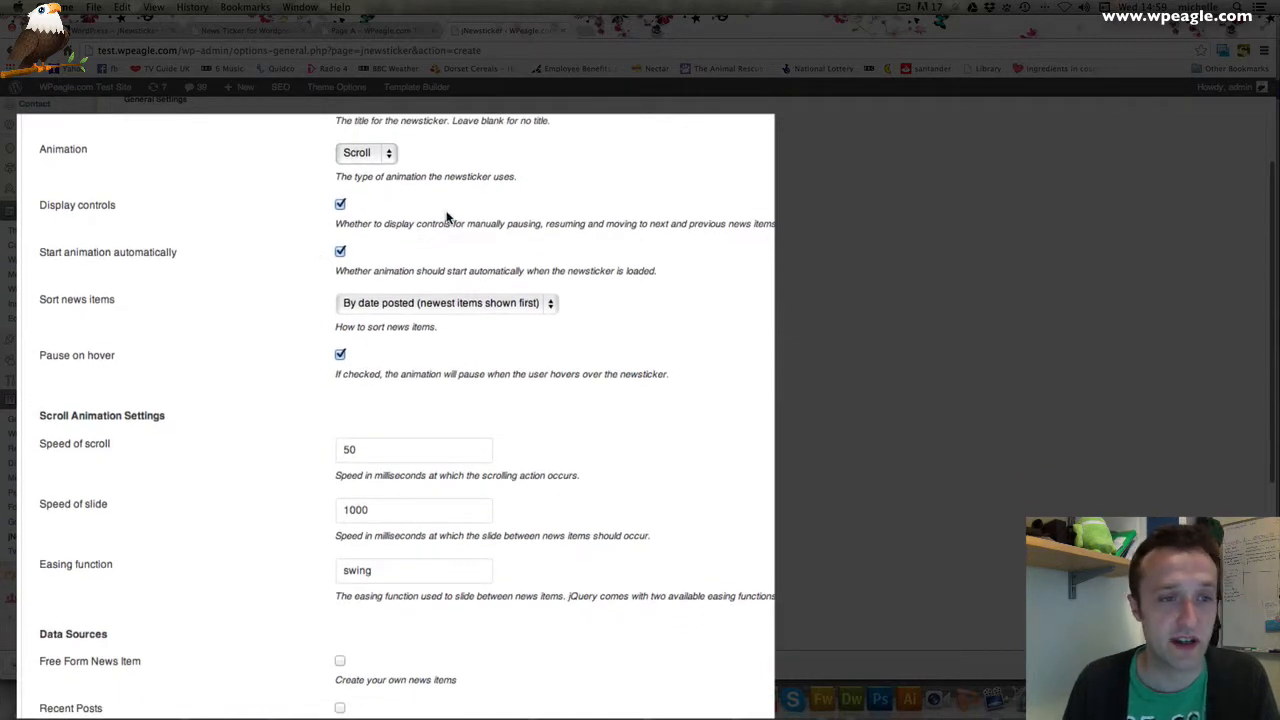
scroll("down", 3)
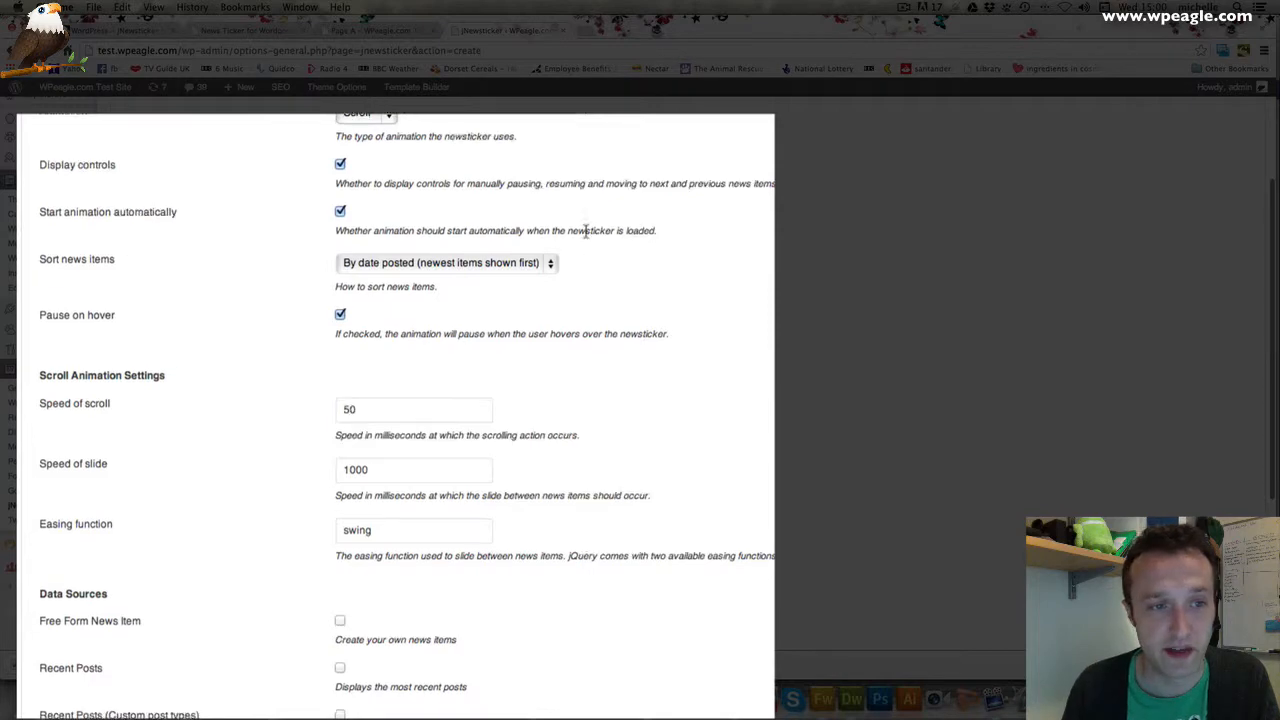
scroll("down", 3)
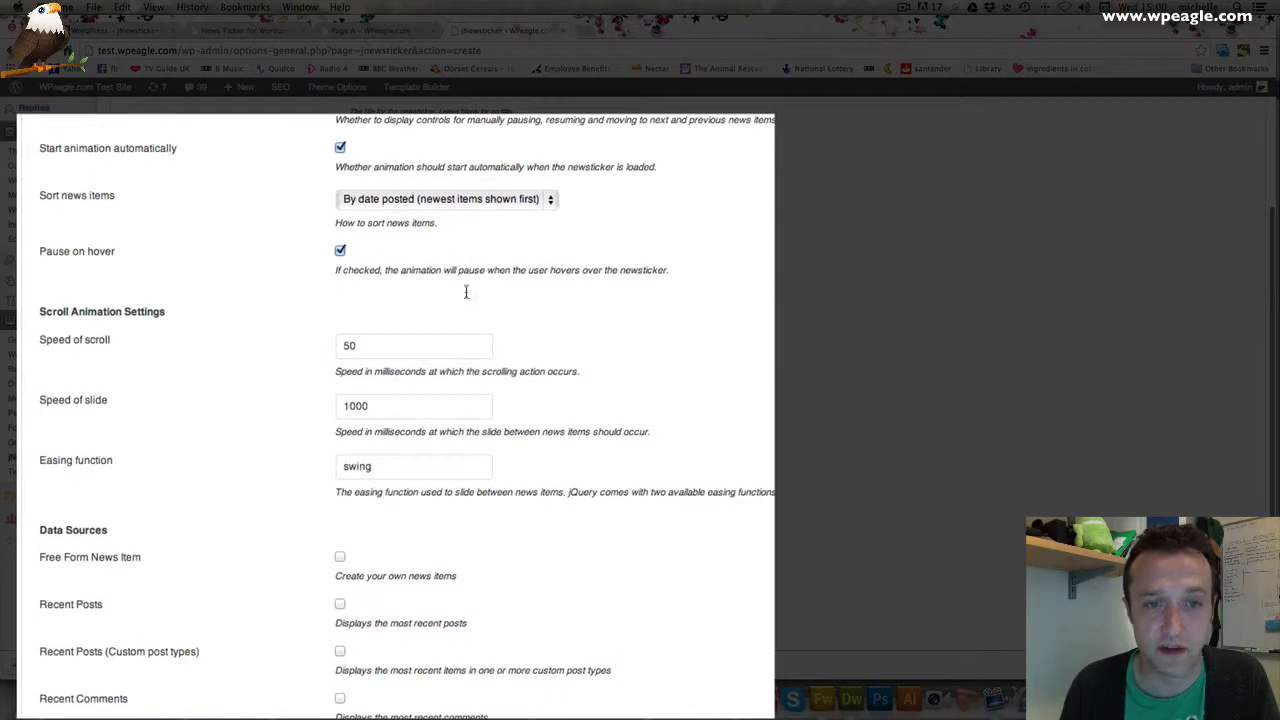
scroll("down", 3)
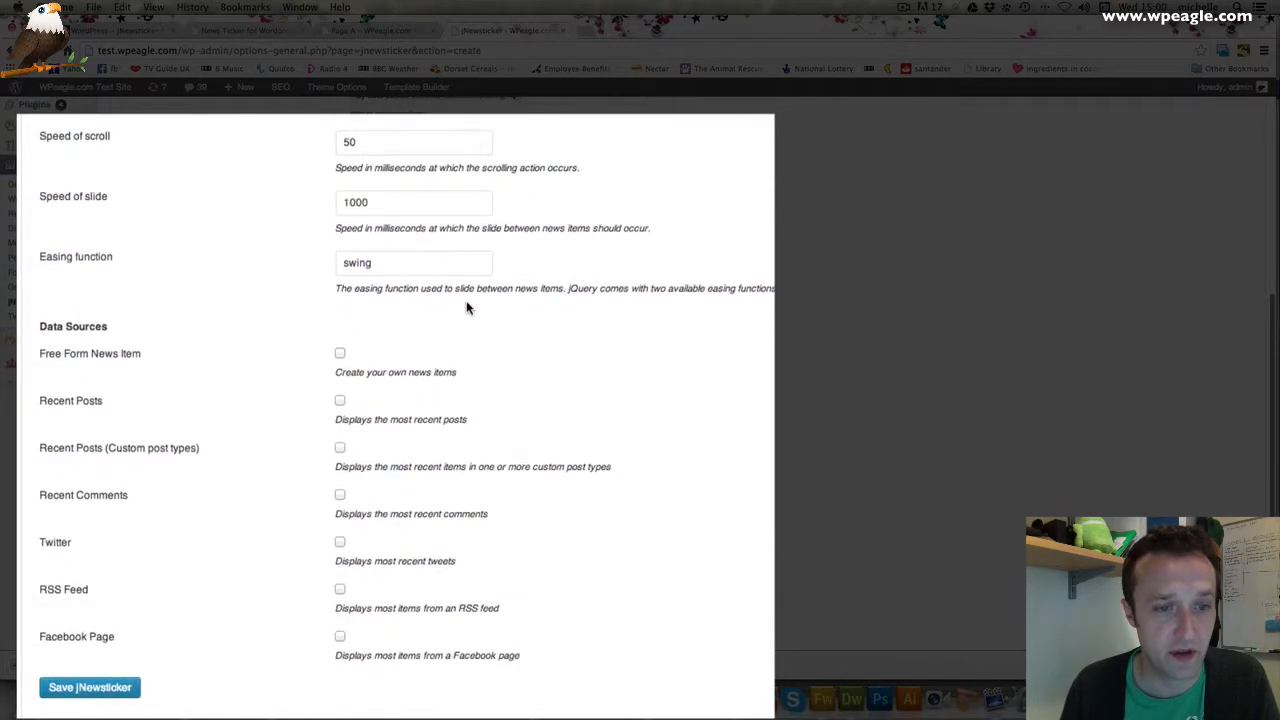
scroll("down", 3)
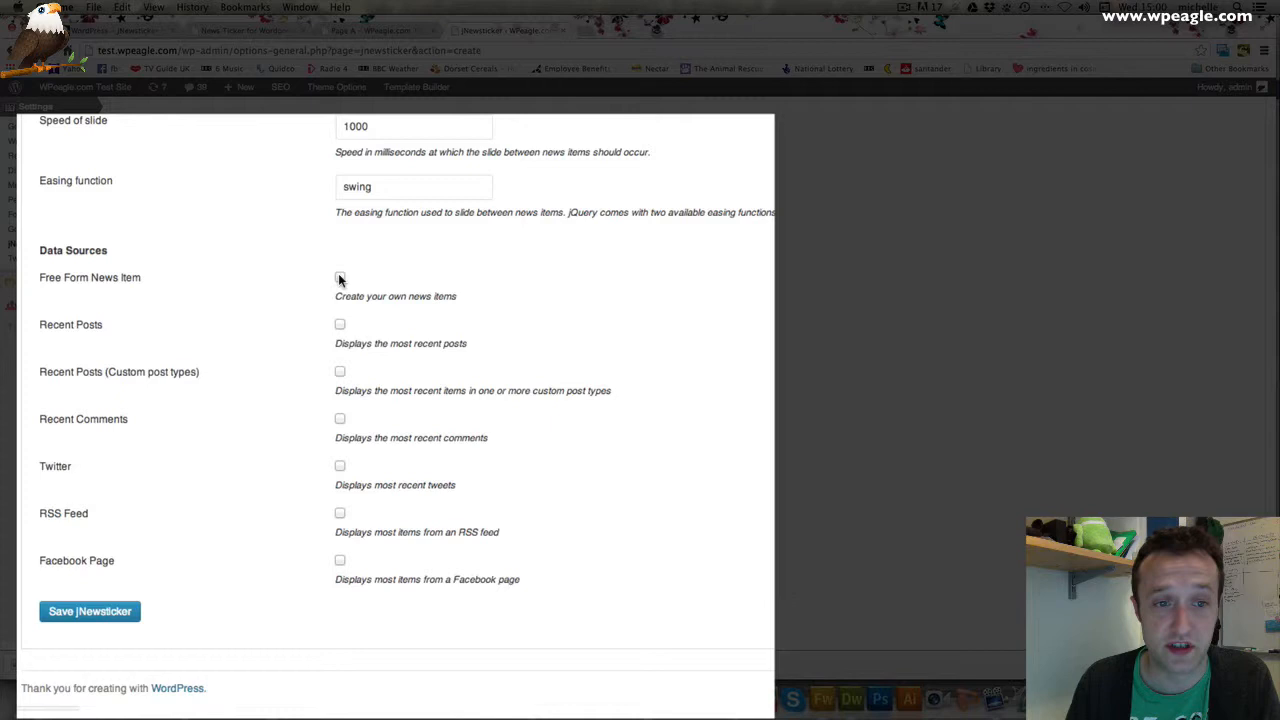
left_click(340, 276)
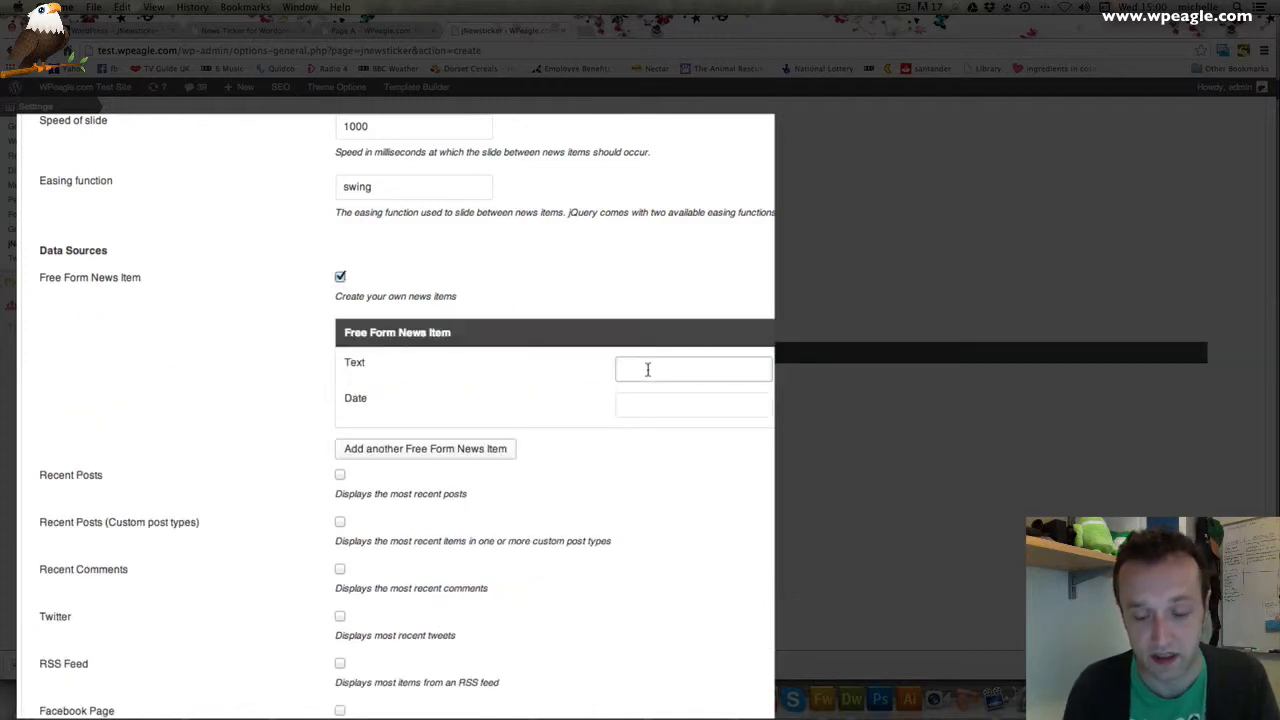
type("First News it")
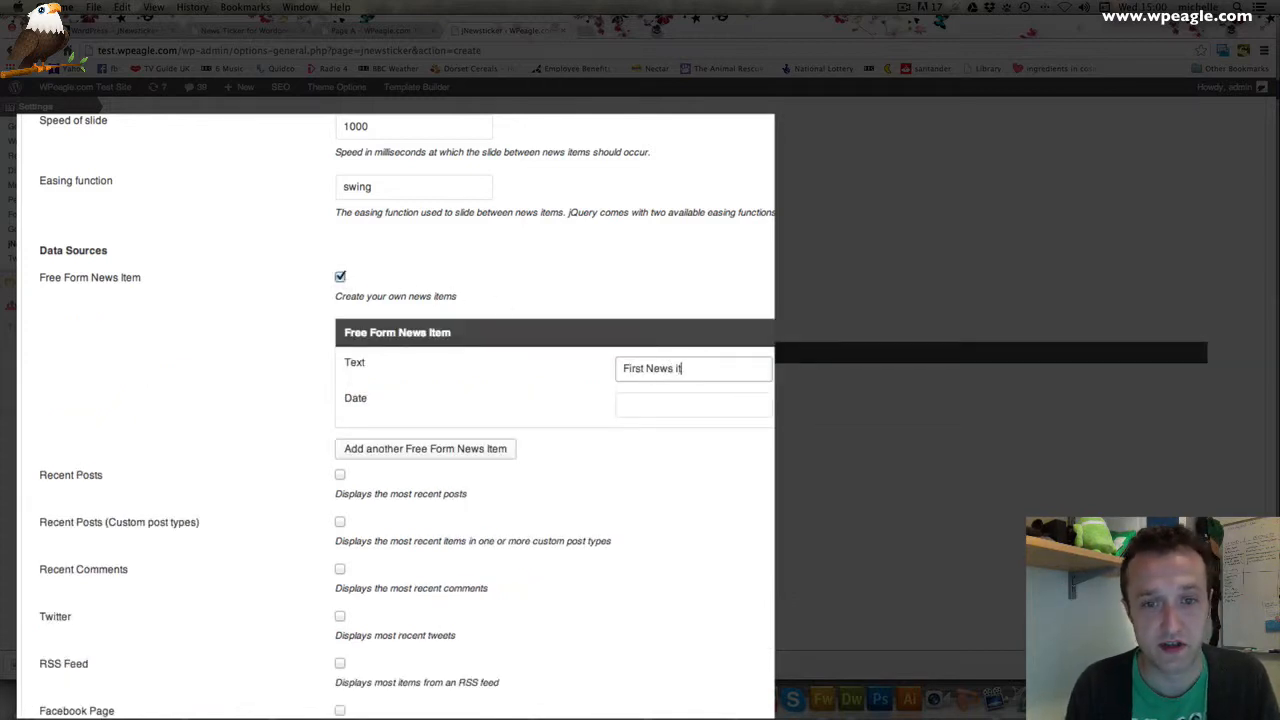
left_click(693, 404)
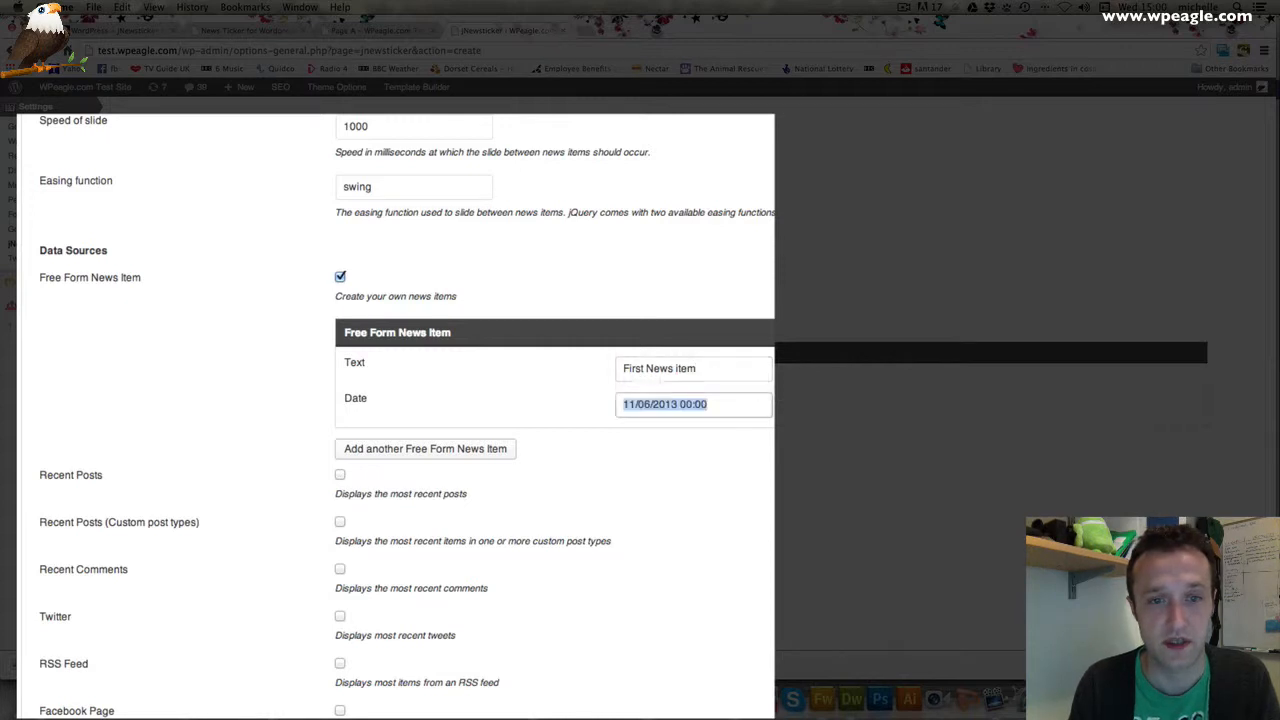
left_click(595, 468)
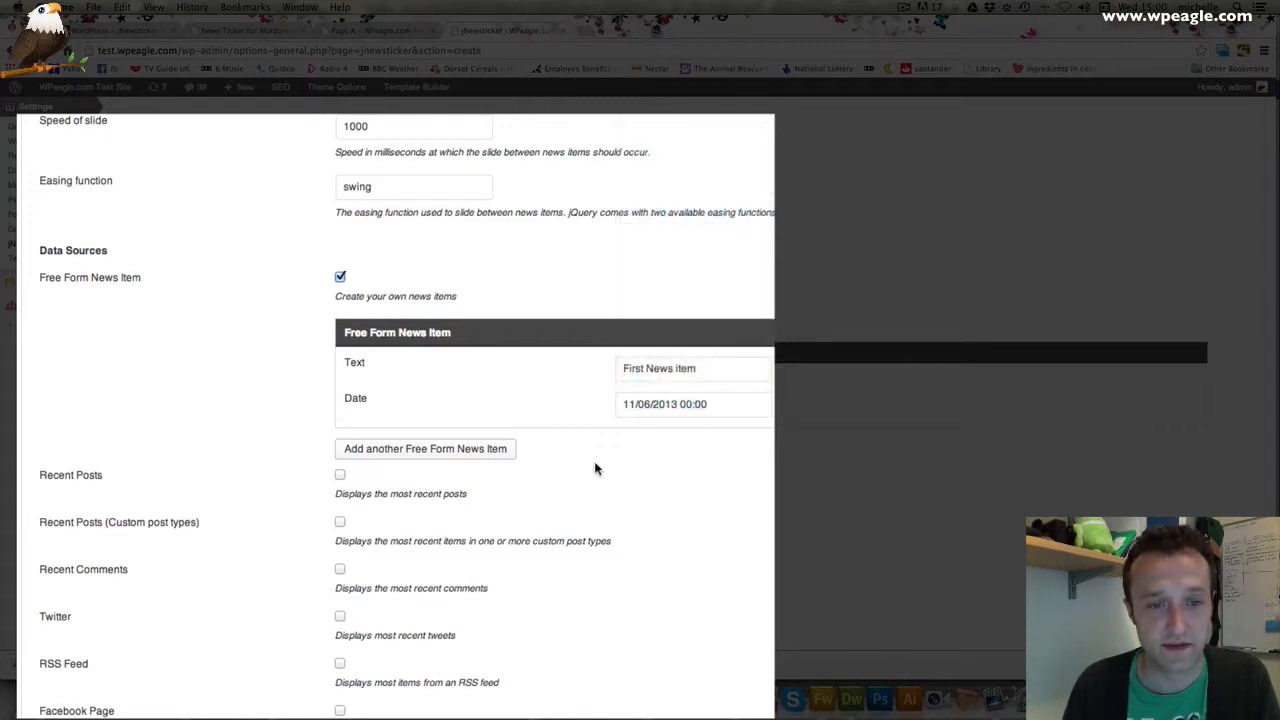
scroll("down", 3)
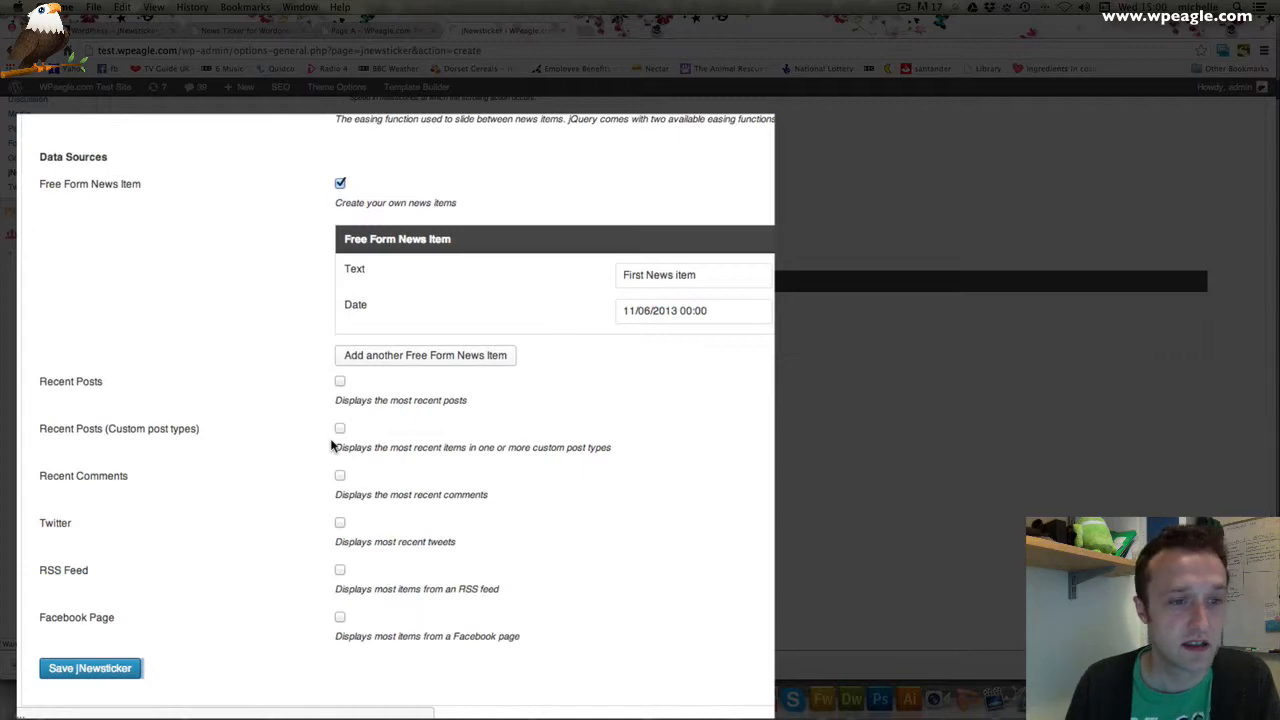
left_click(89, 668)
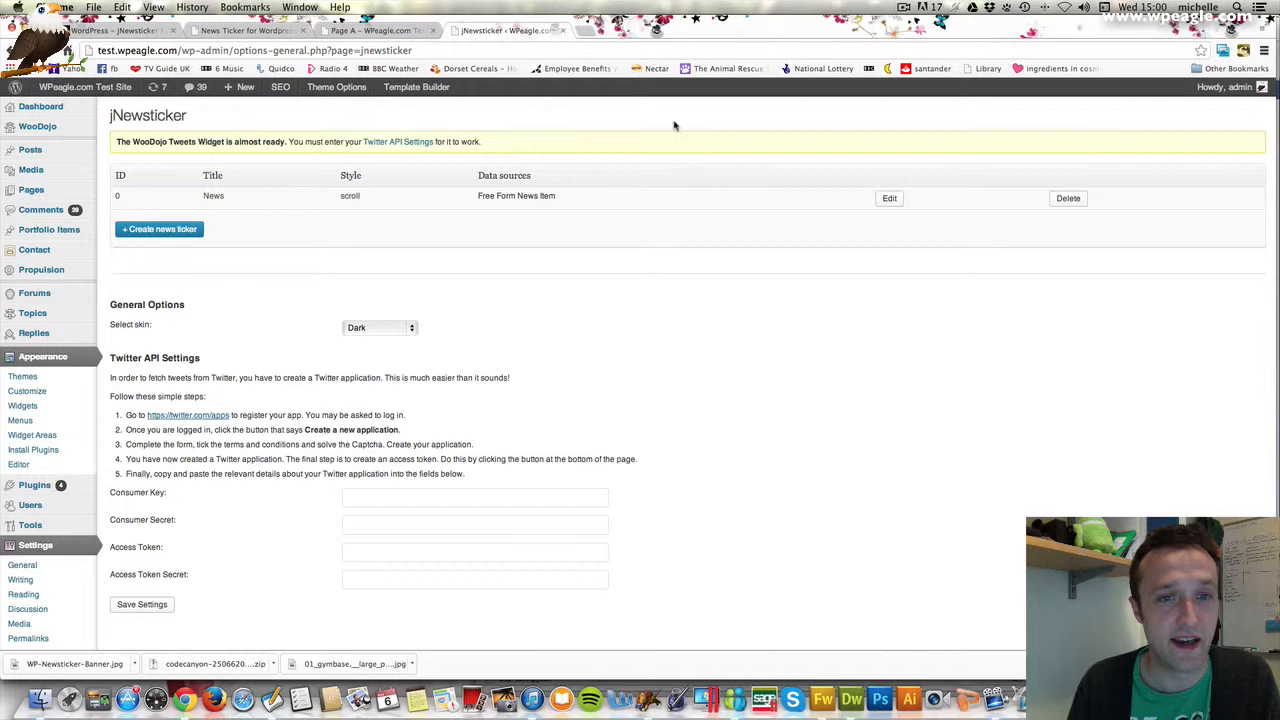
mouse_move(910, 238)
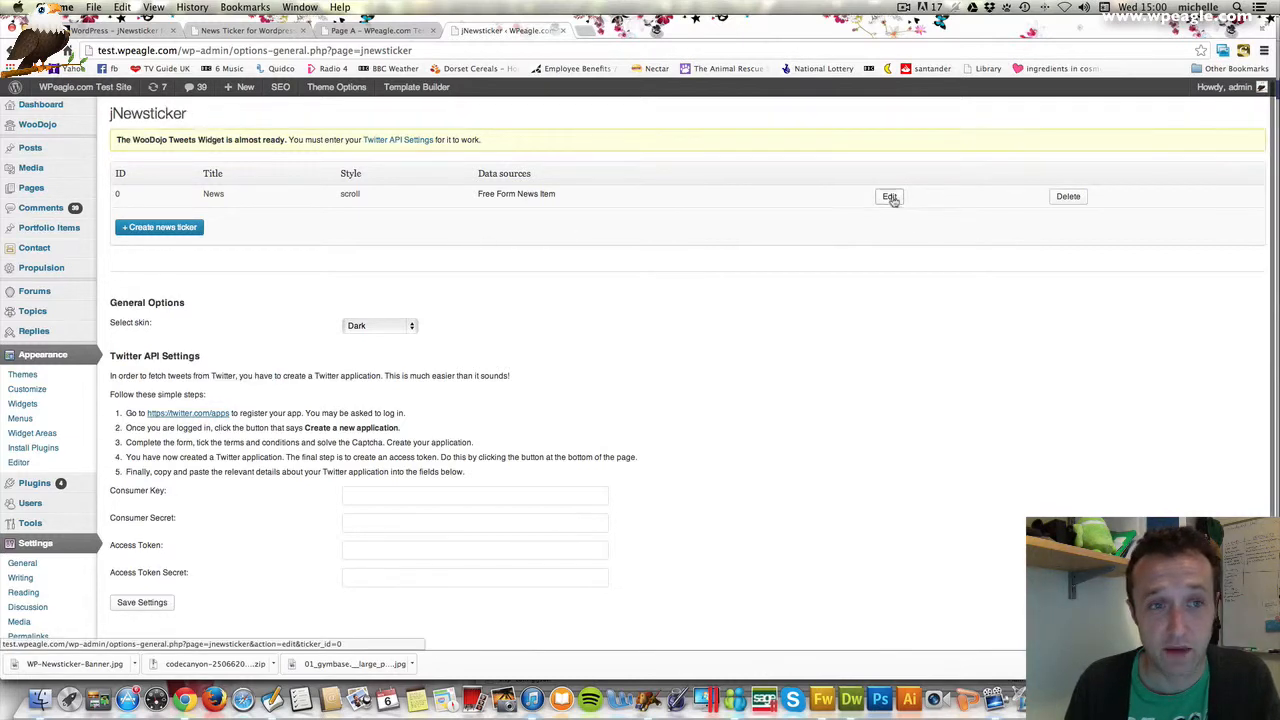
Edit the News ticker and copy its shortcode.
left_click(888, 196)
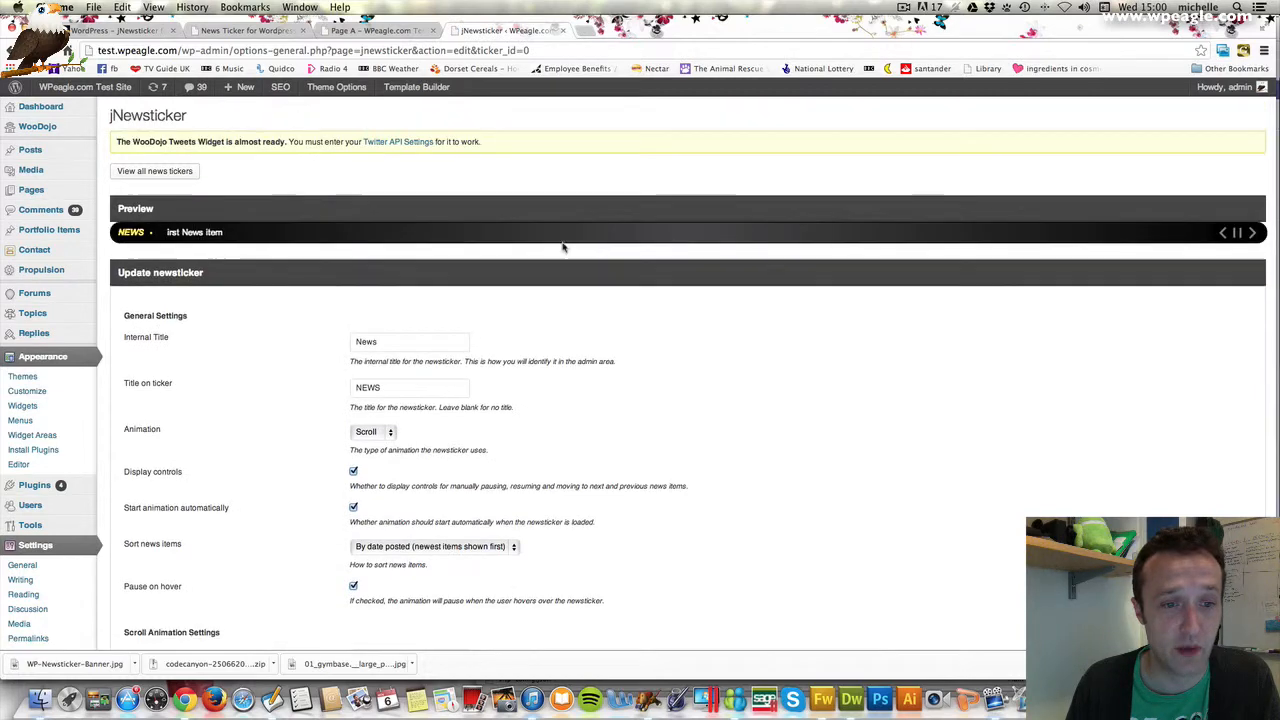
scroll("down", 3)
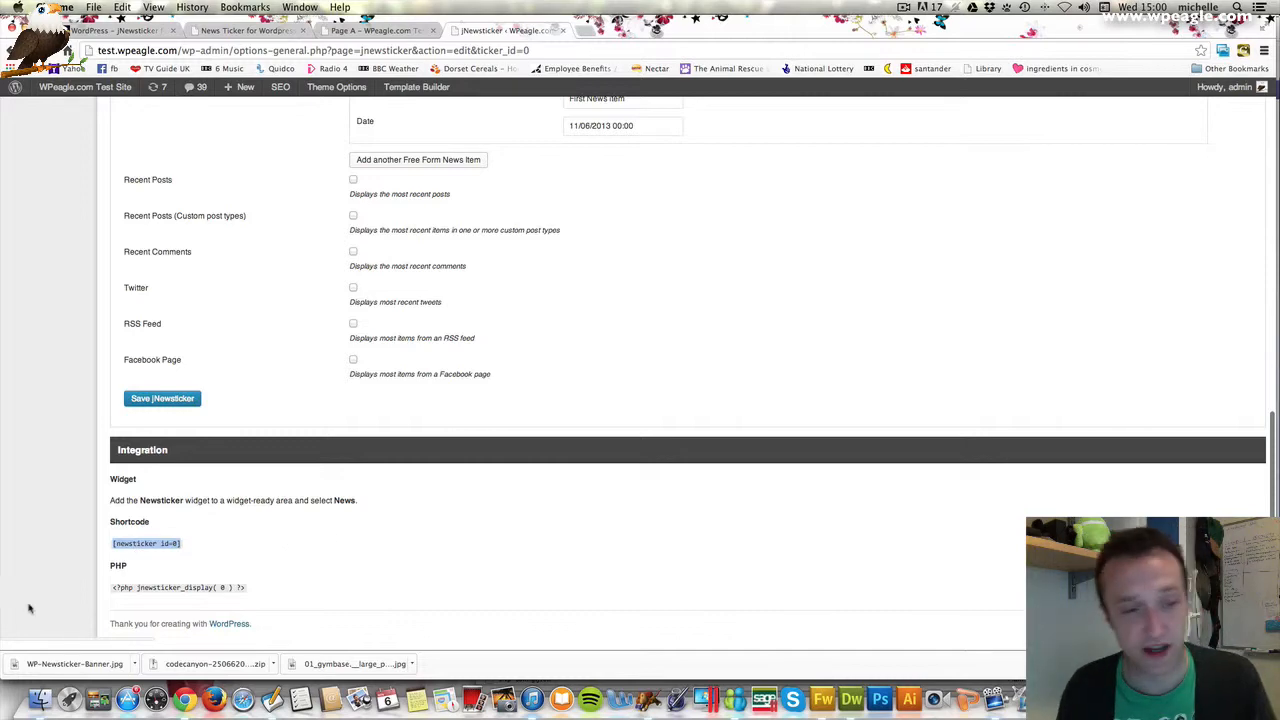
right_click(146, 543)
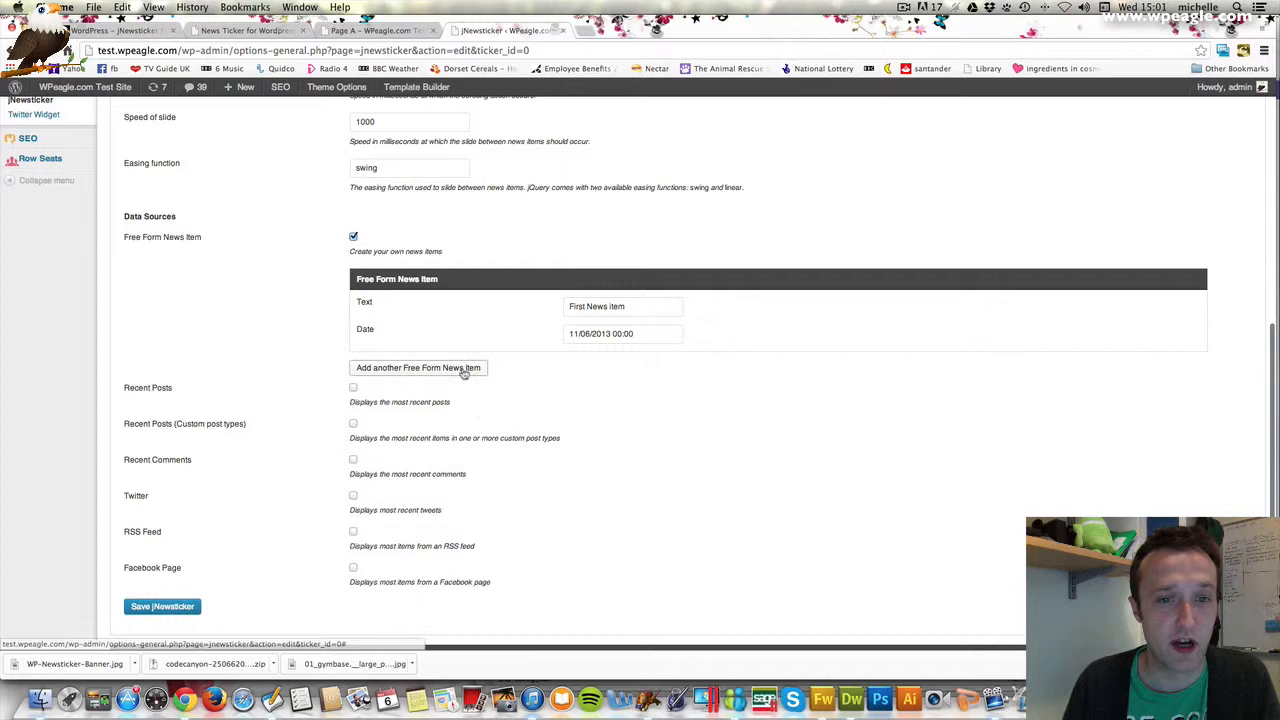
Add a second free-form item 'Second News item' with its date, then edit Page A.
left_click(418, 367)
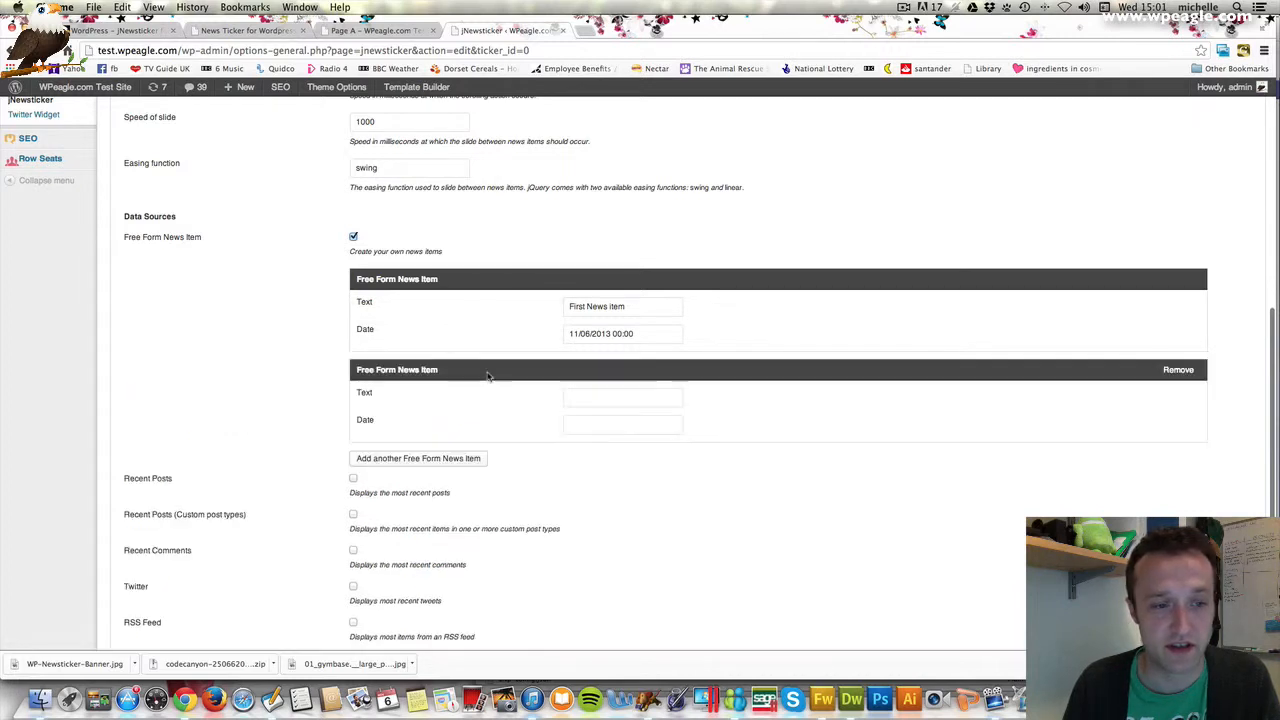
type("Second News Ite")
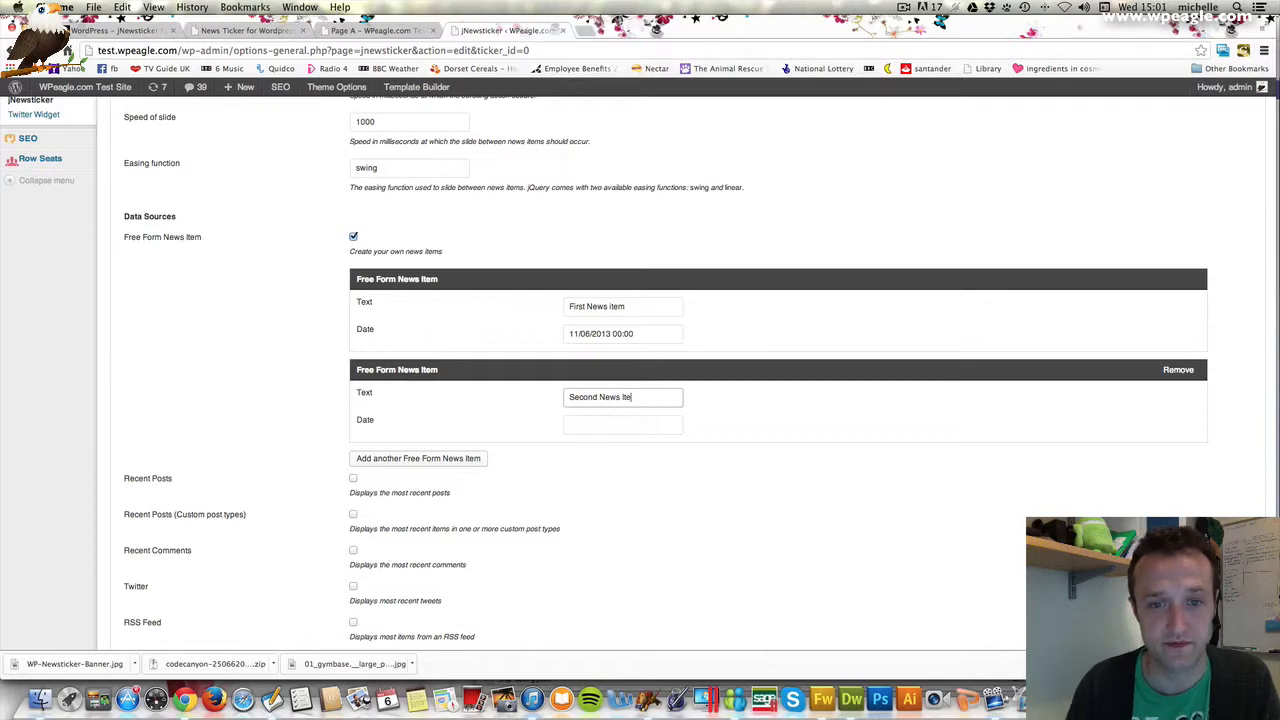
left_click(622, 425)
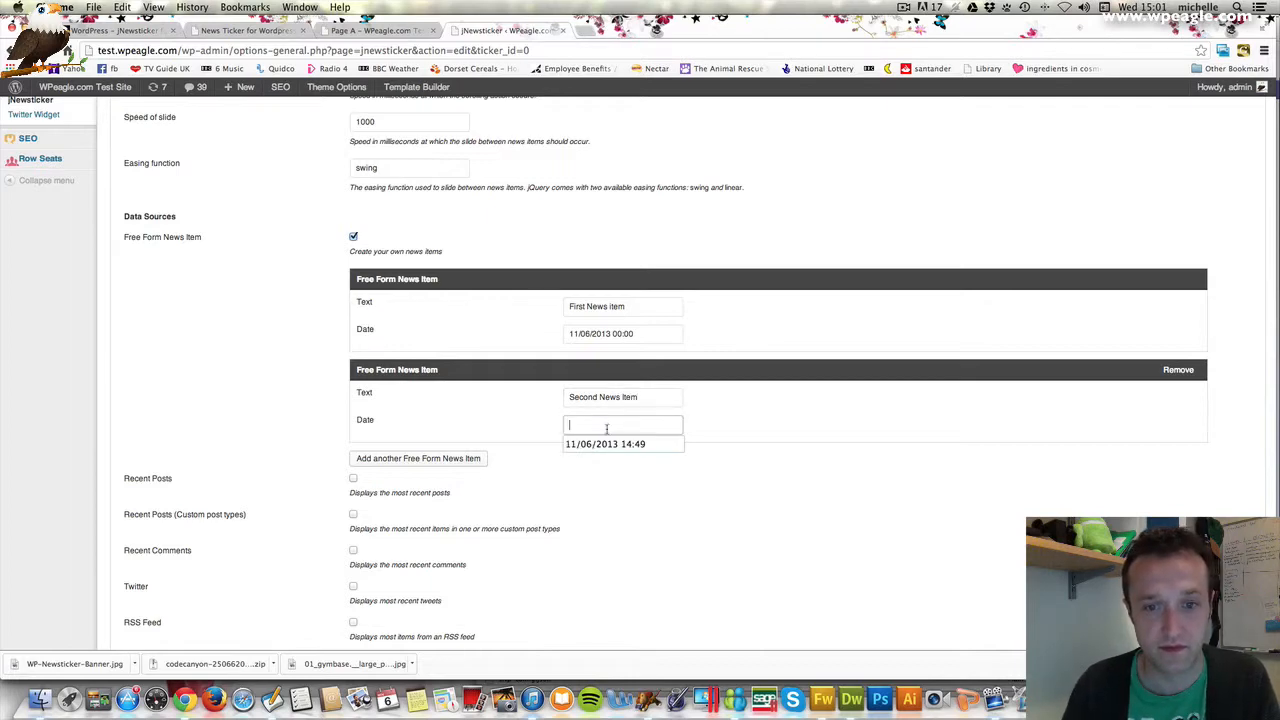
scroll("down", 3)
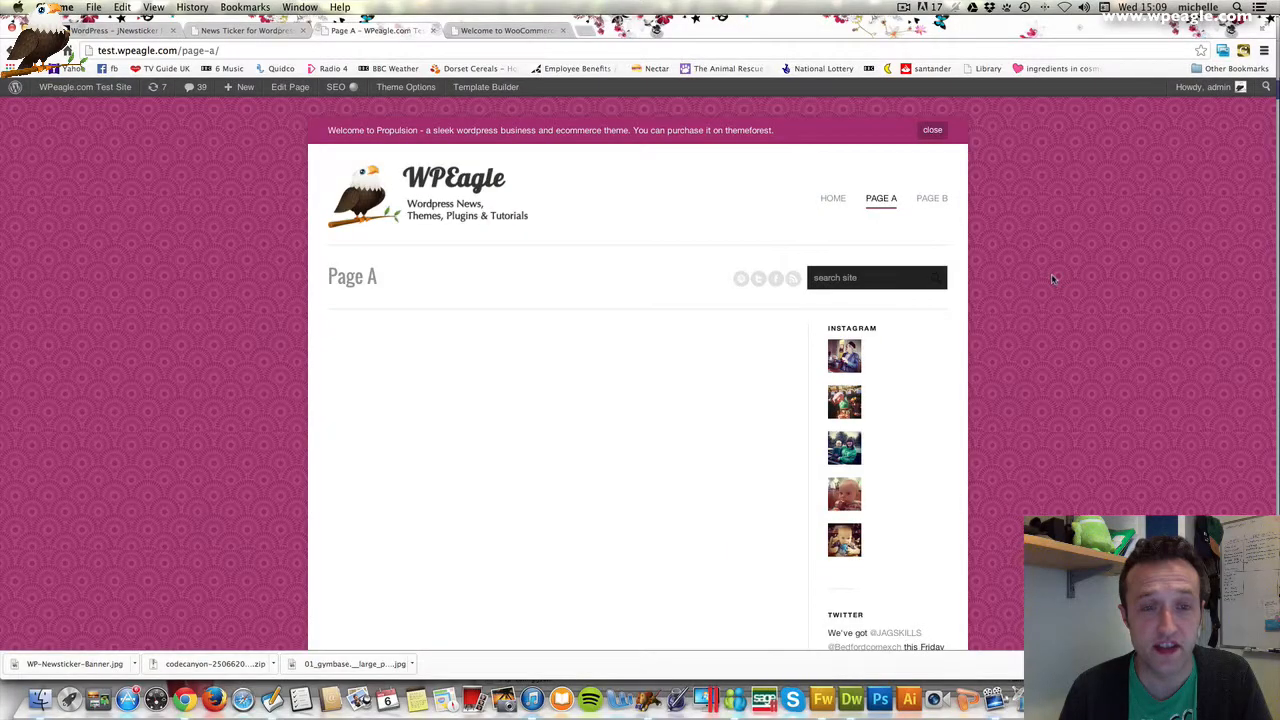
mouse_move(476, 113)
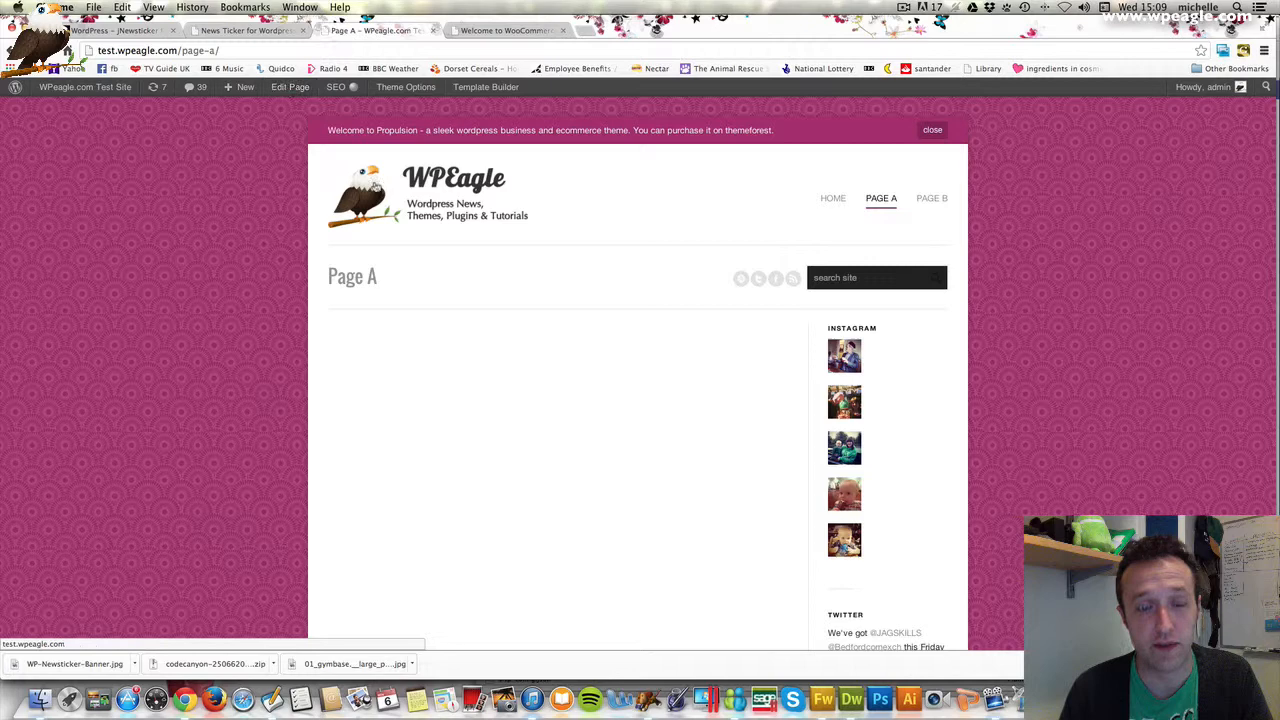
left_click(290, 87)
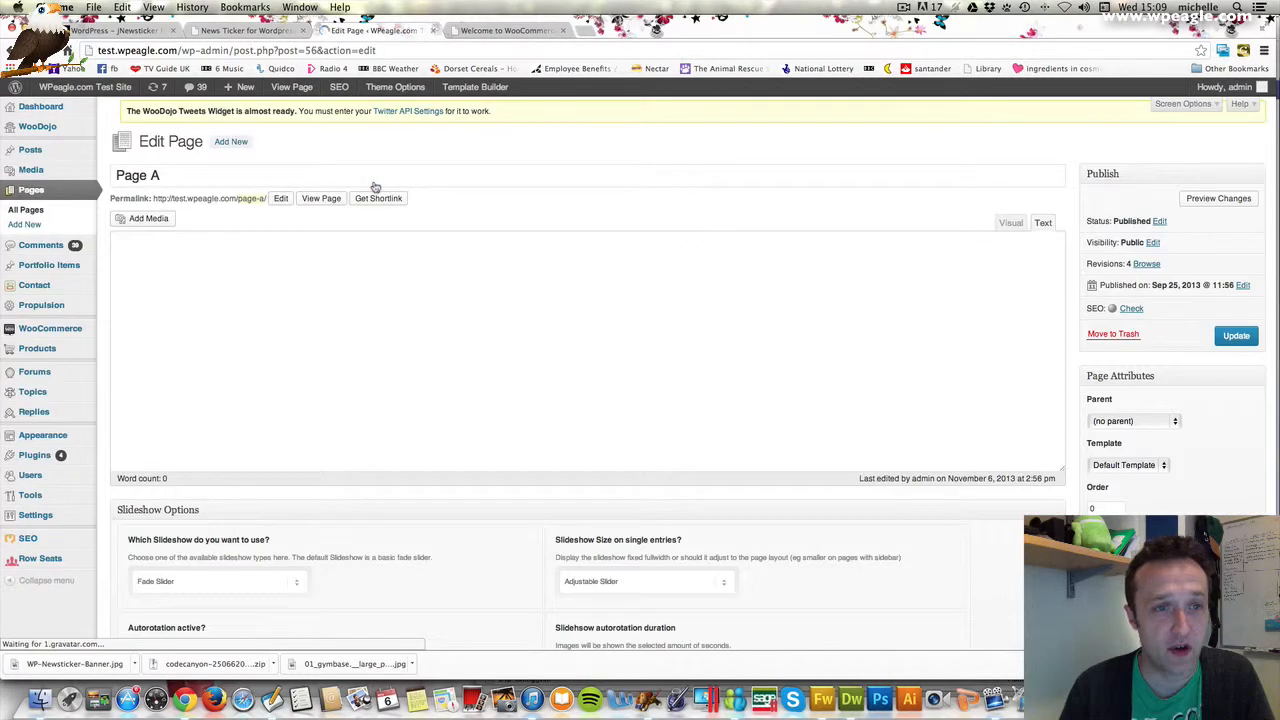
Paste [newsticker id=0] into Page A's Text tab, update the page, and view it.
left_click(1043, 222)
type("[newsticker id=0]")
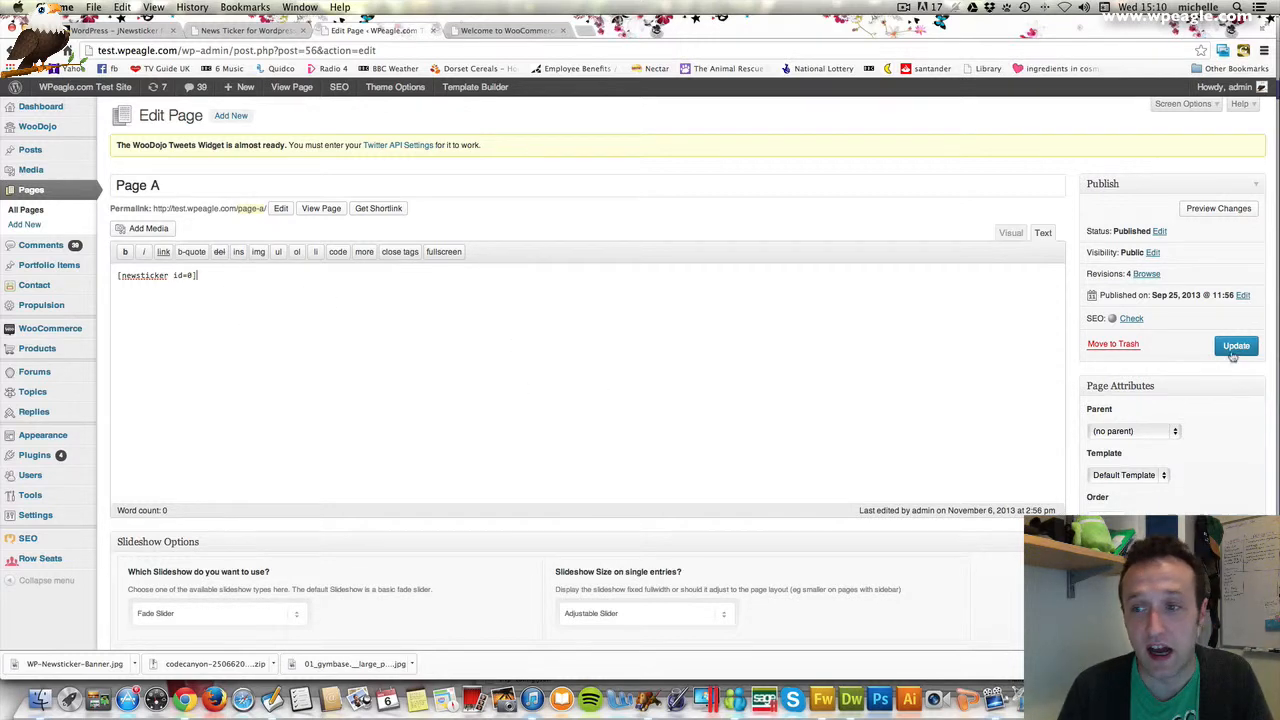
left_click(1236, 345)
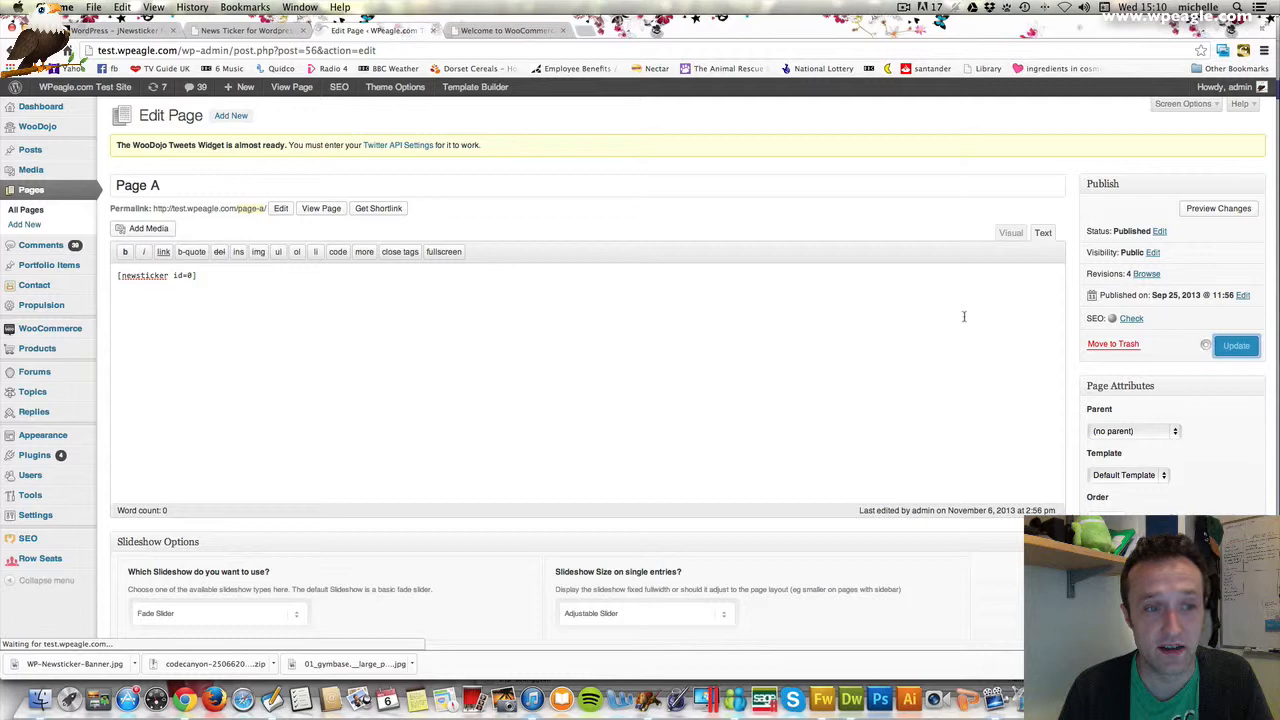
left_click(1236, 345)
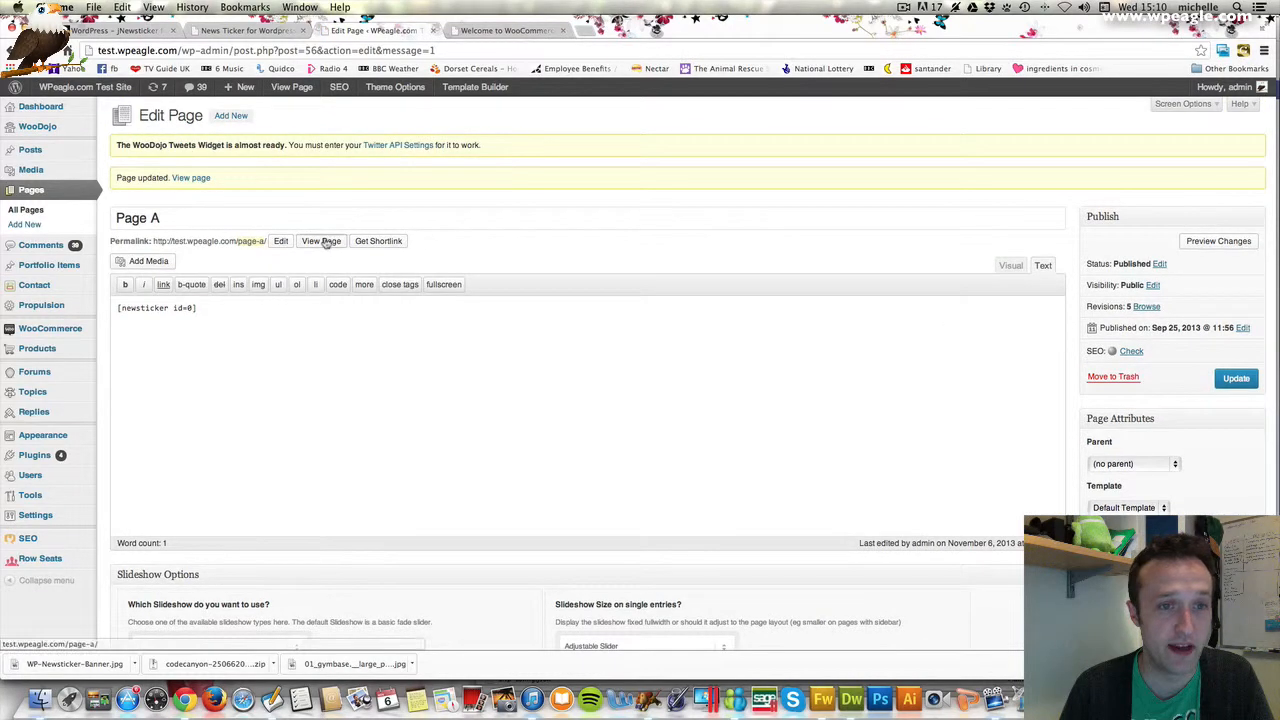
left_click(321, 240)
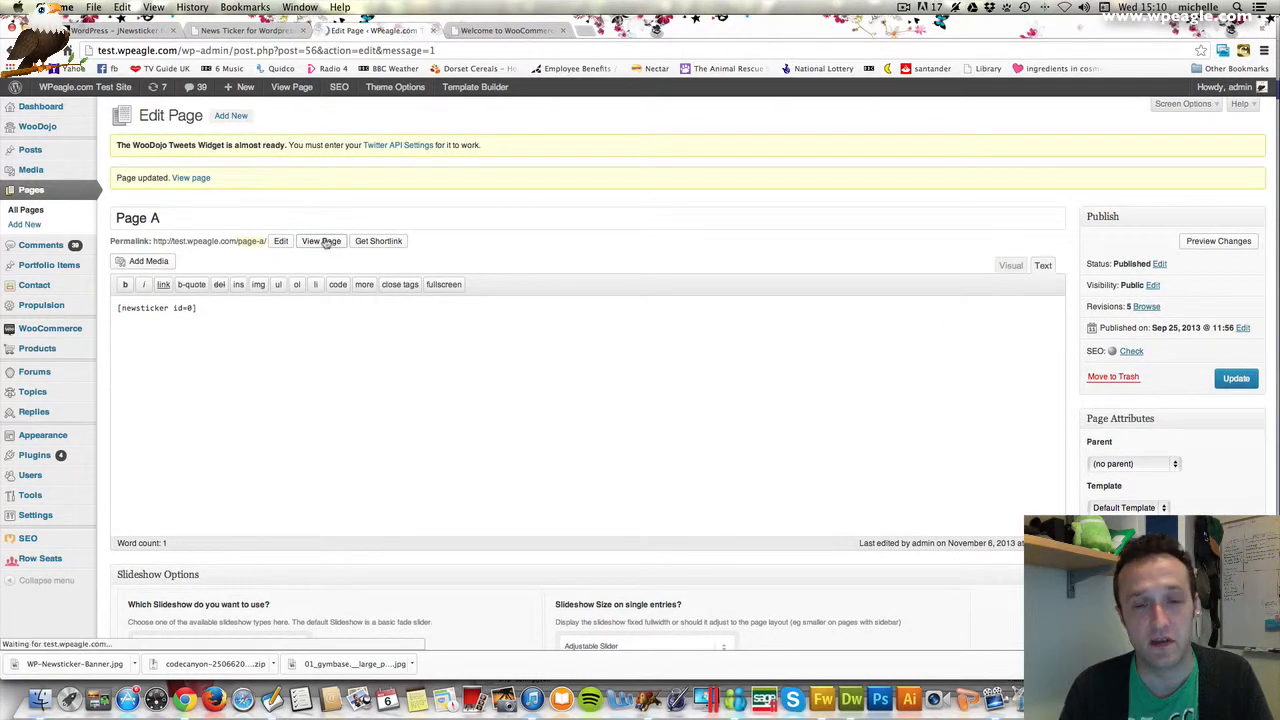
left_click(321, 240)
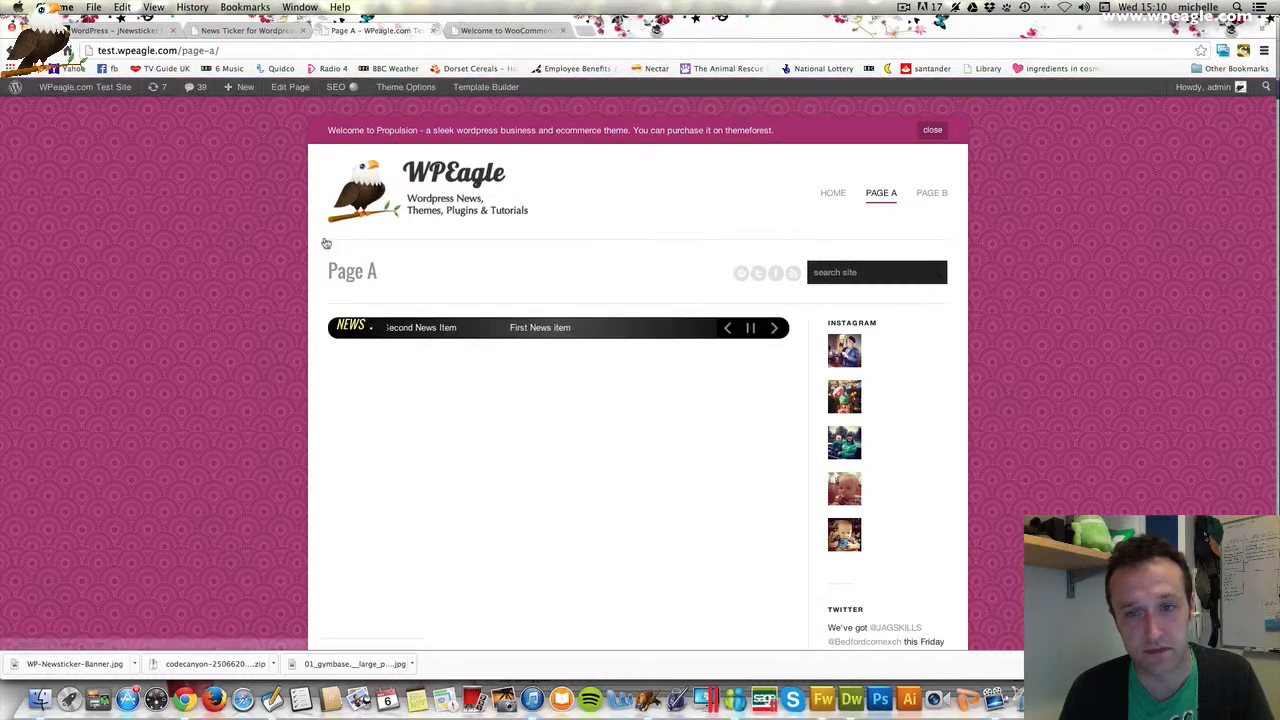